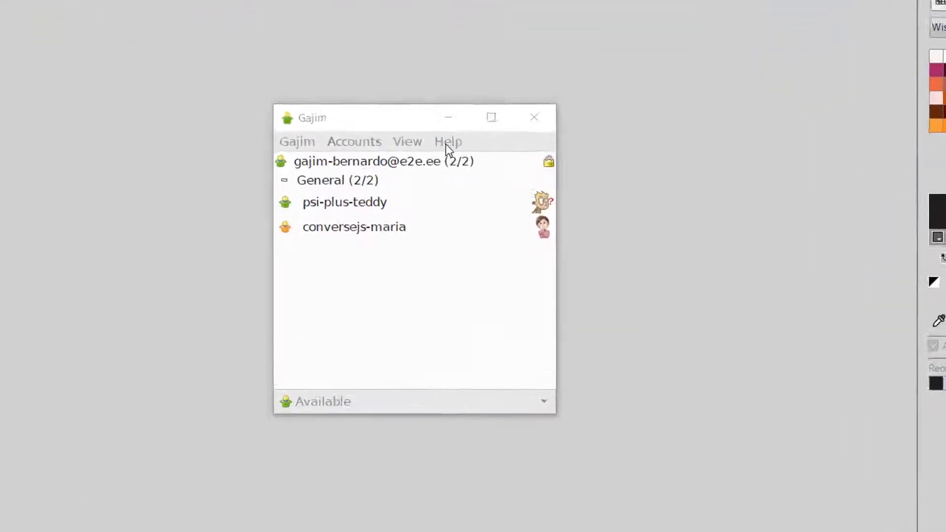
Check the version information of Gajim and of Psi+.
click(447, 141)
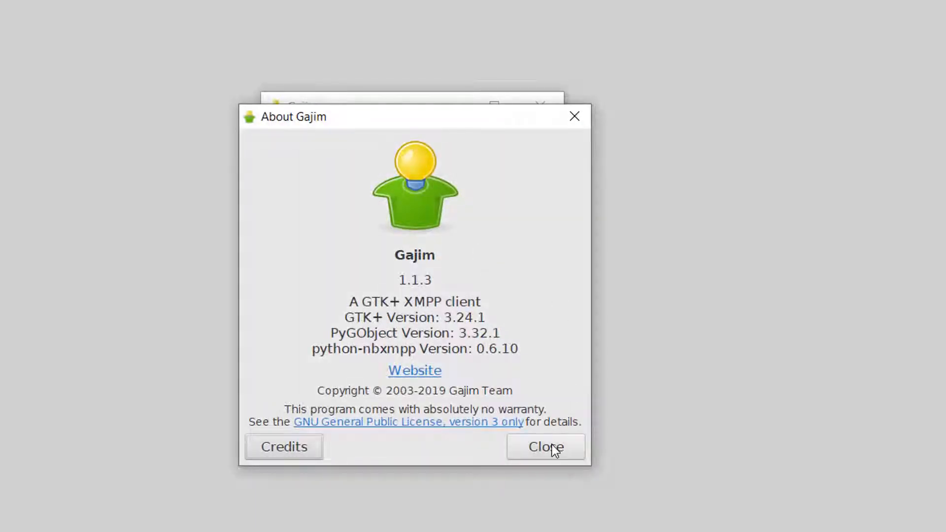
click(544, 446)
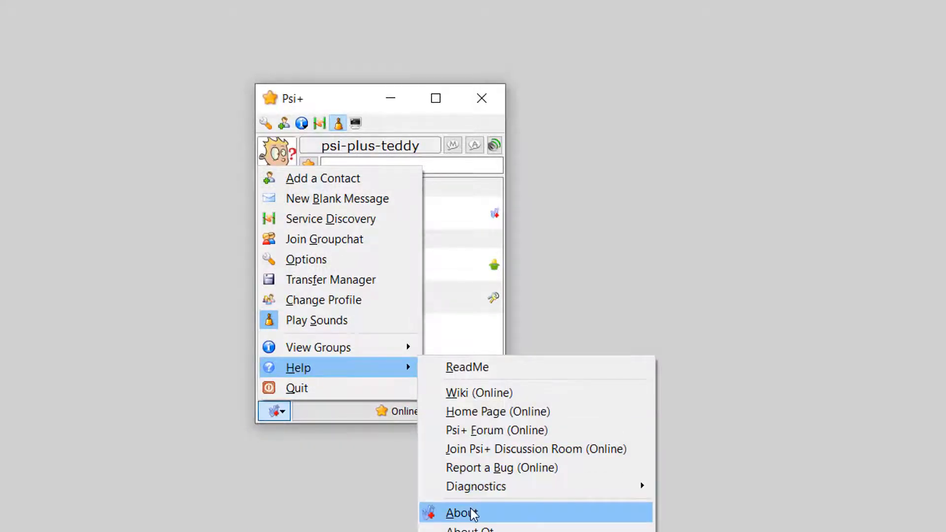
click(461, 512)
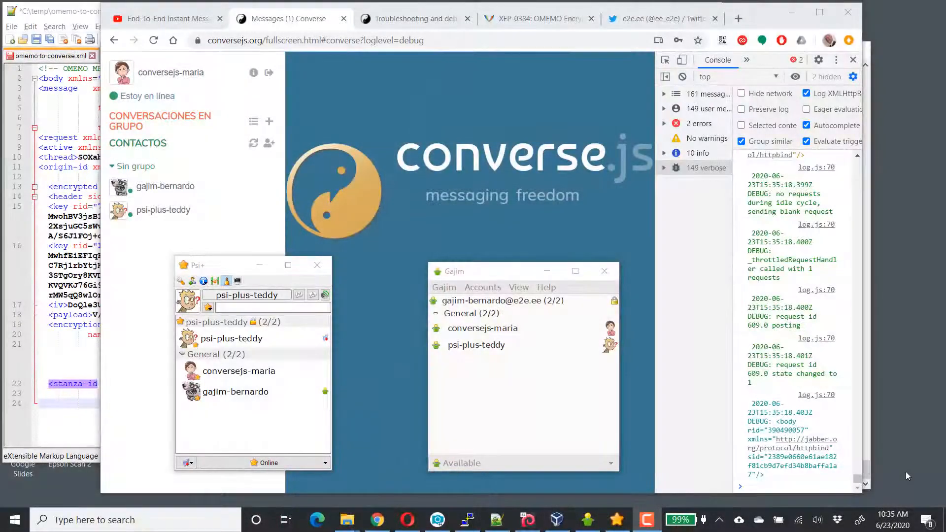
mouse_move(791, 503)
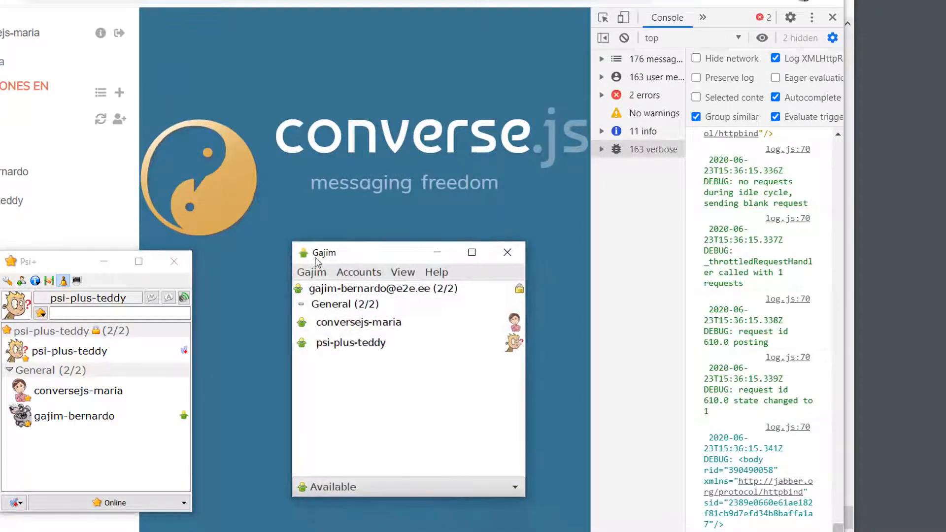
In Gajim, start a chat with the conversejs-maria contact and focus the message box.
click(506, 252)
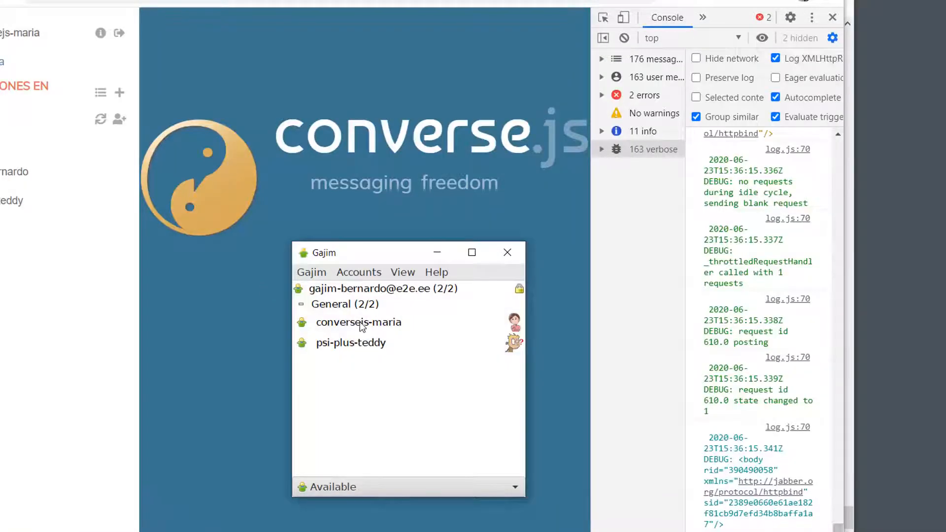
mouse_move(359, 322)
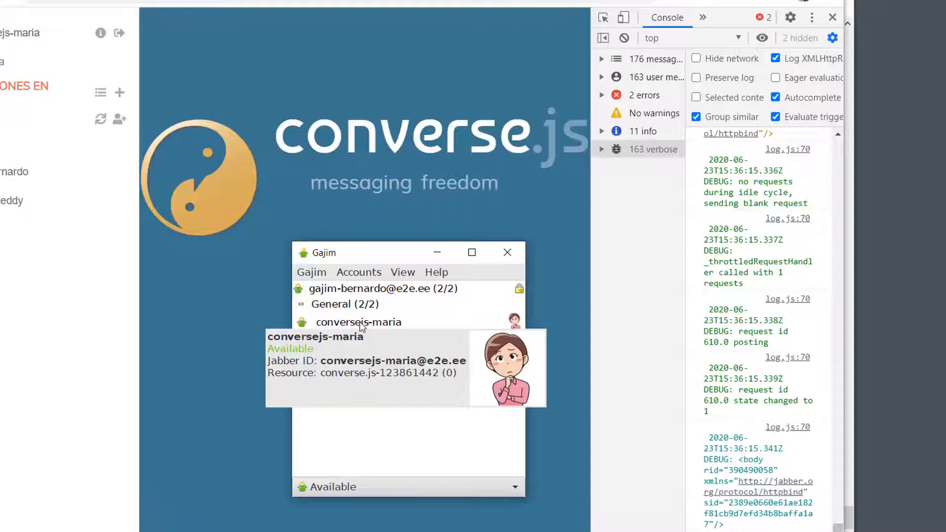
double_click(358, 321)
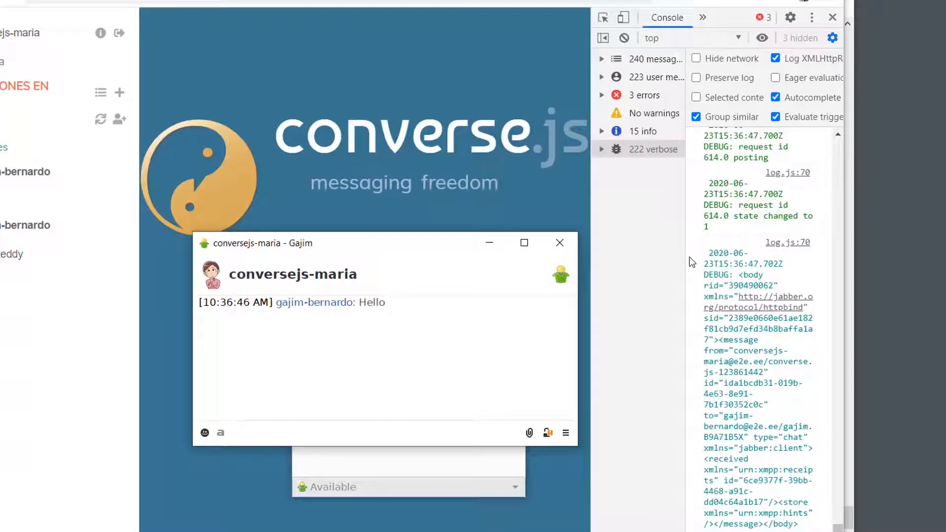
click(362, 433)
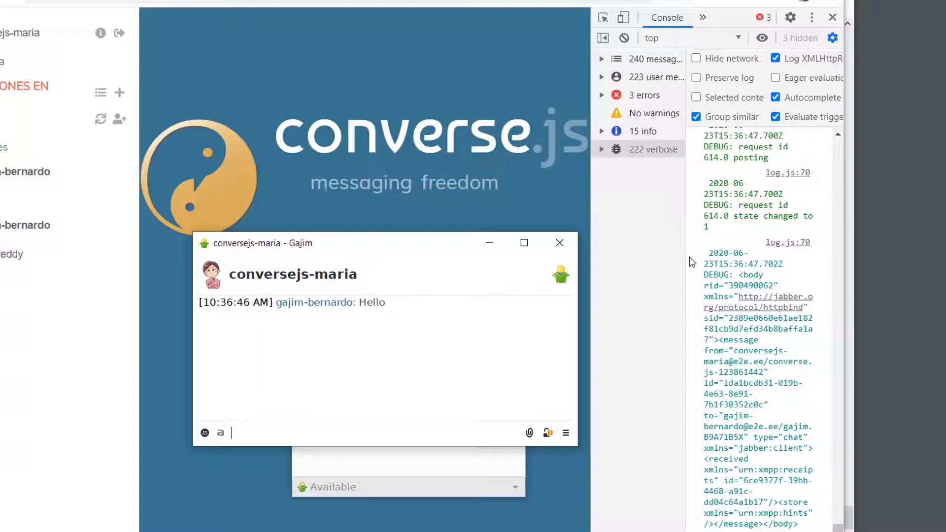
mouse_move(657, 208)
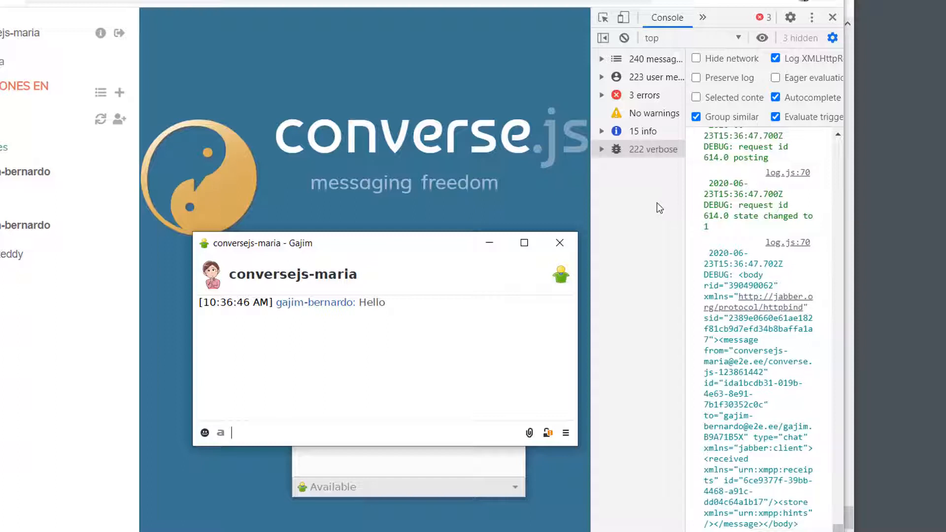
mouse_move(729, 231)
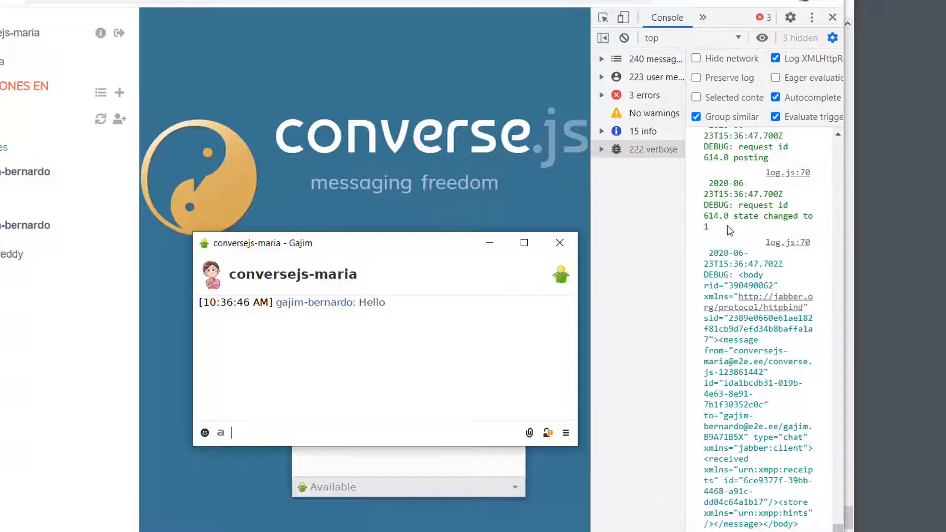
mouse_move(625, 37)
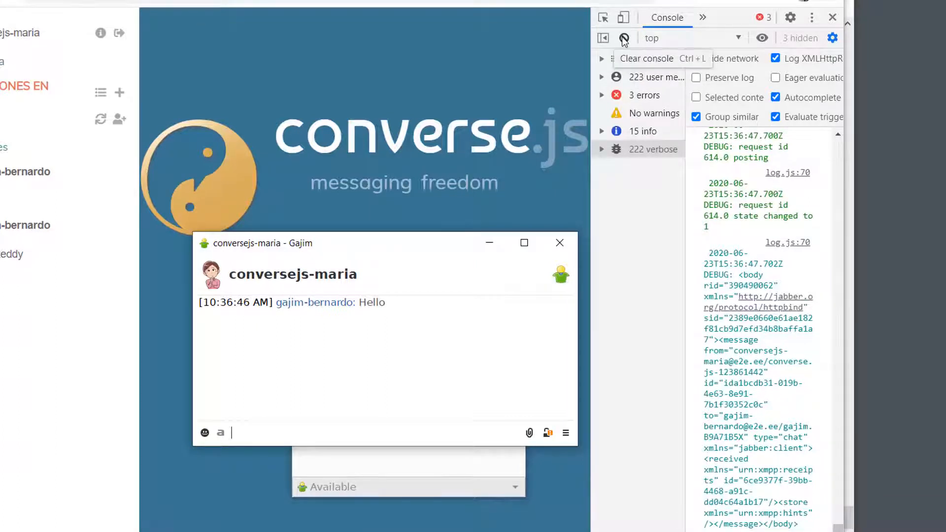
Clear the Converse.js debug console, then send "I am Maria" from Gajim.
click(624, 39)
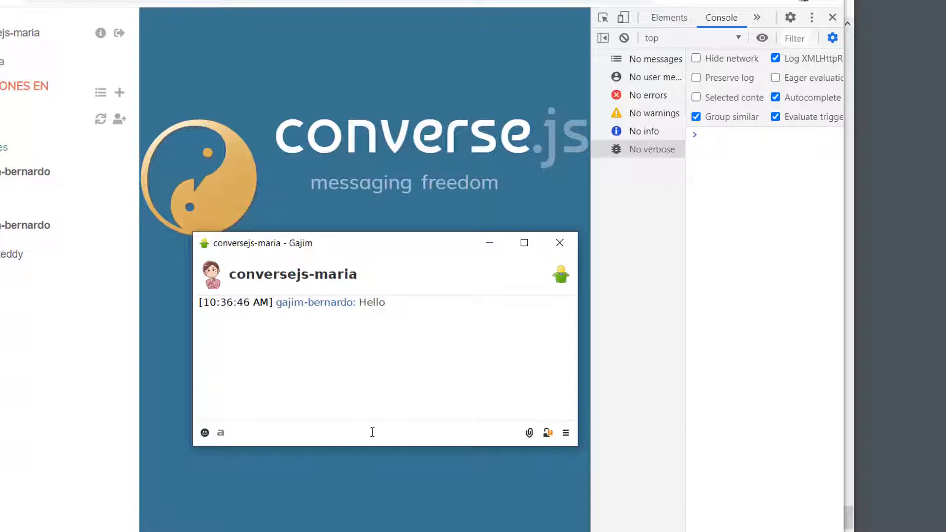
text(I am)
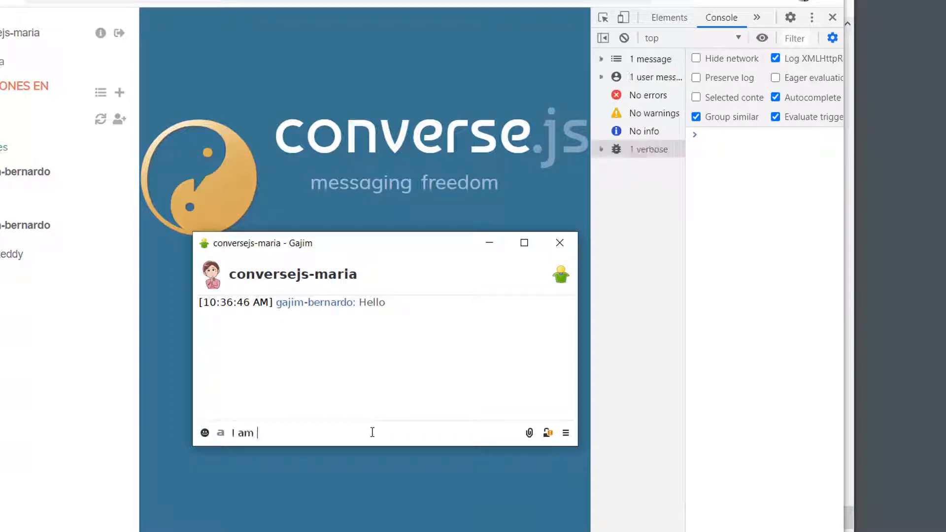
key(Return)
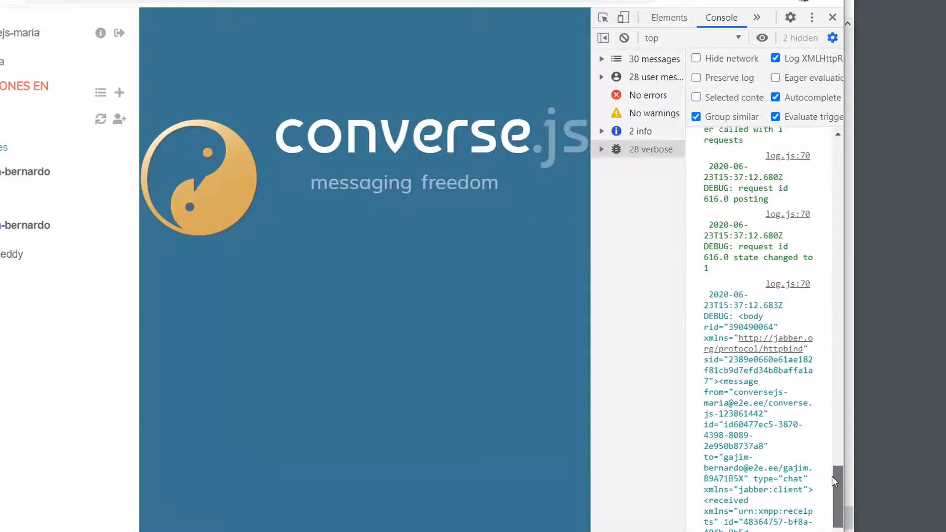
Scroll the debug console to the received message stanza from the Gajim user.
scroll(down, 3)
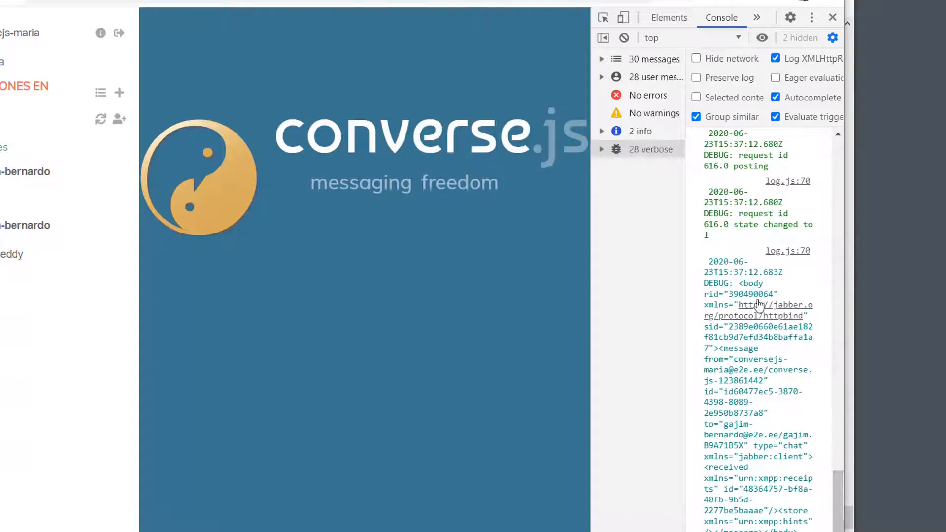
mouse_move(752, 398)
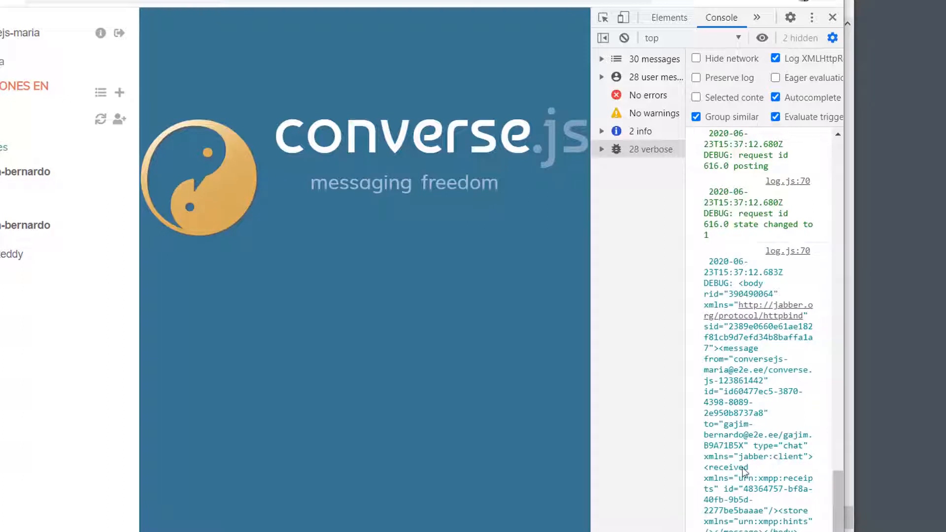
scroll(up, 3)
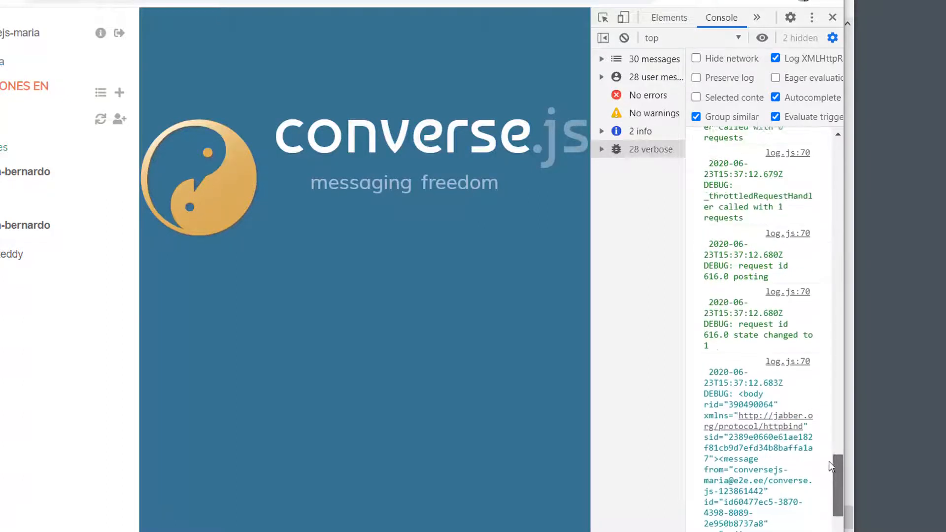
scroll(down, 3)
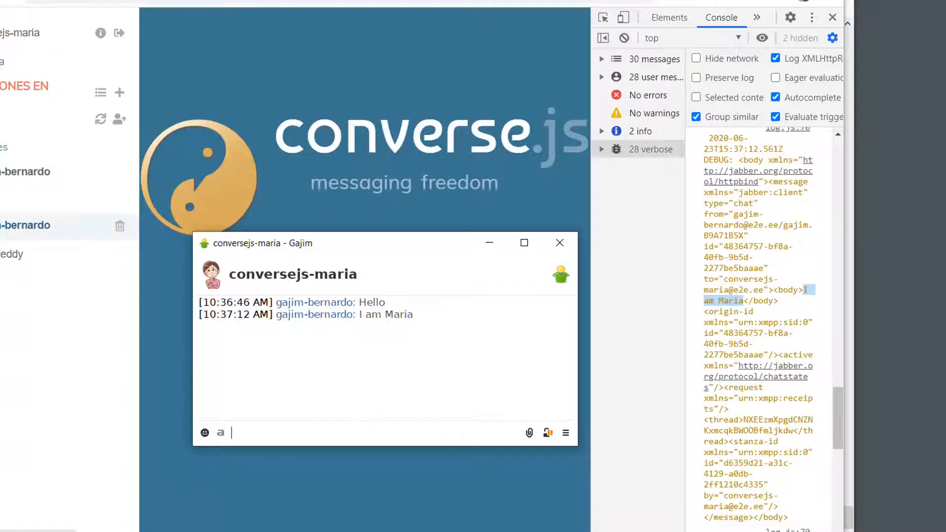
In Converse.js, reply to gajim-bernardo with "Hello Maria!" and "Let's try Omemo encryption".
click(557, 242)
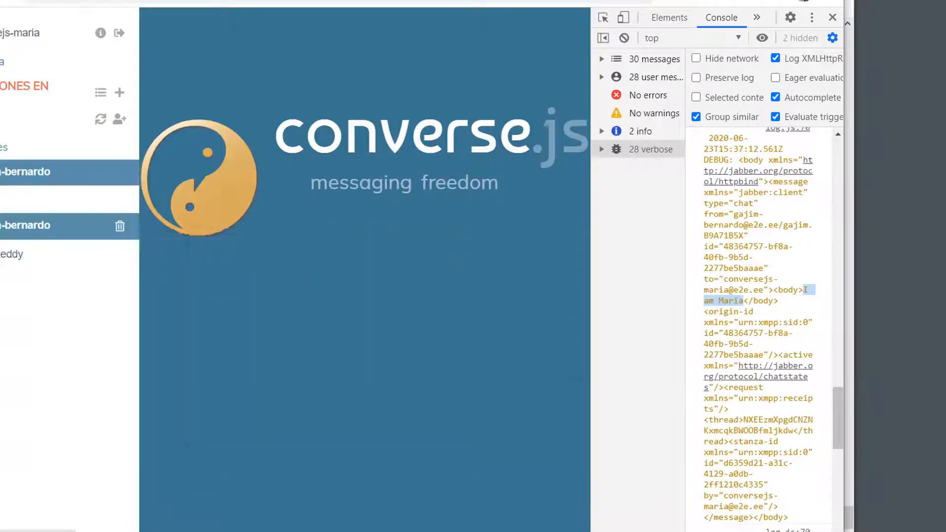
click(25, 171)
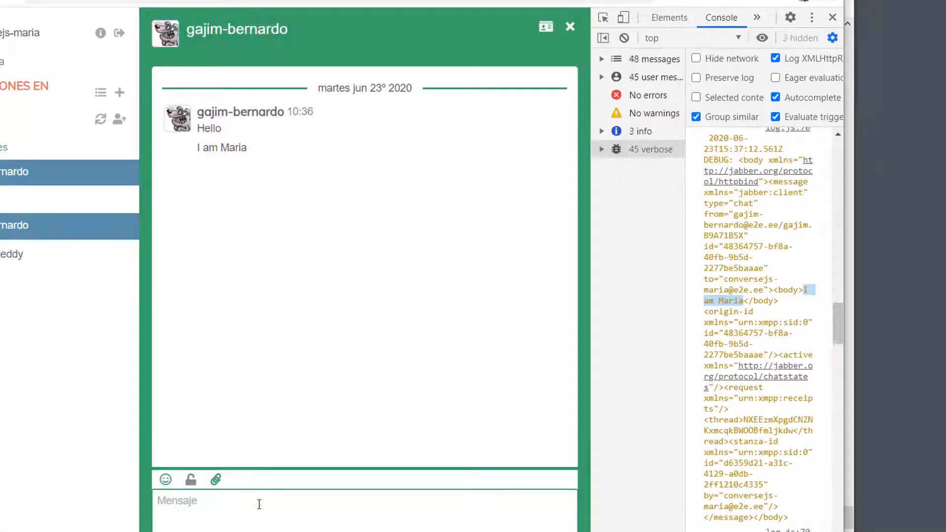
text(Hello M)
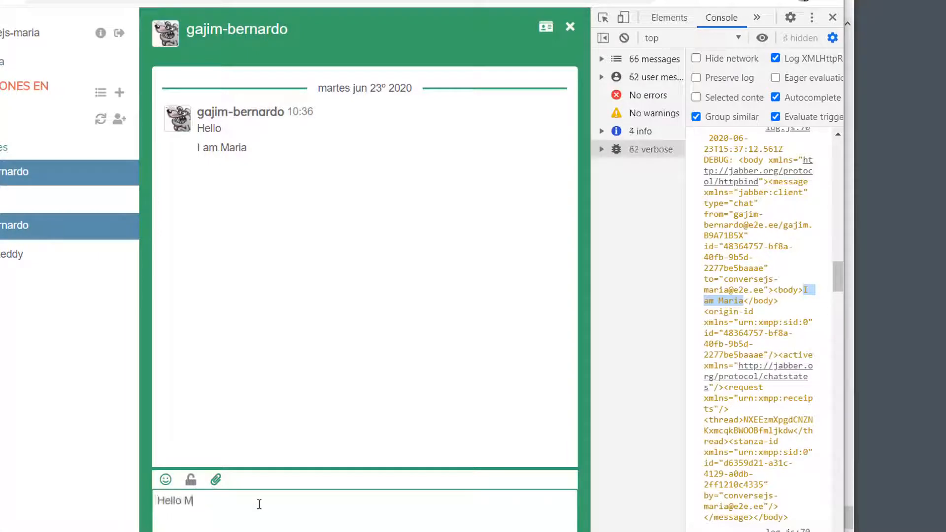
text(aria)
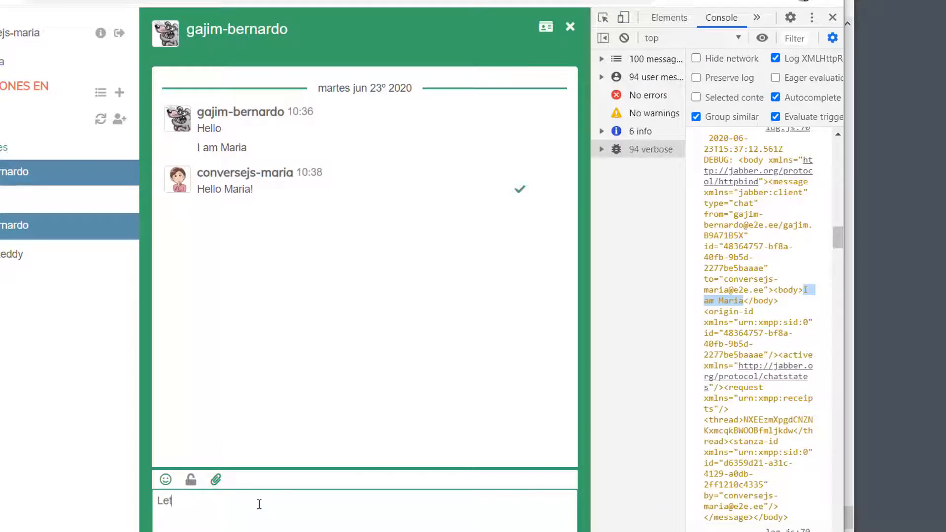
text(t's try)
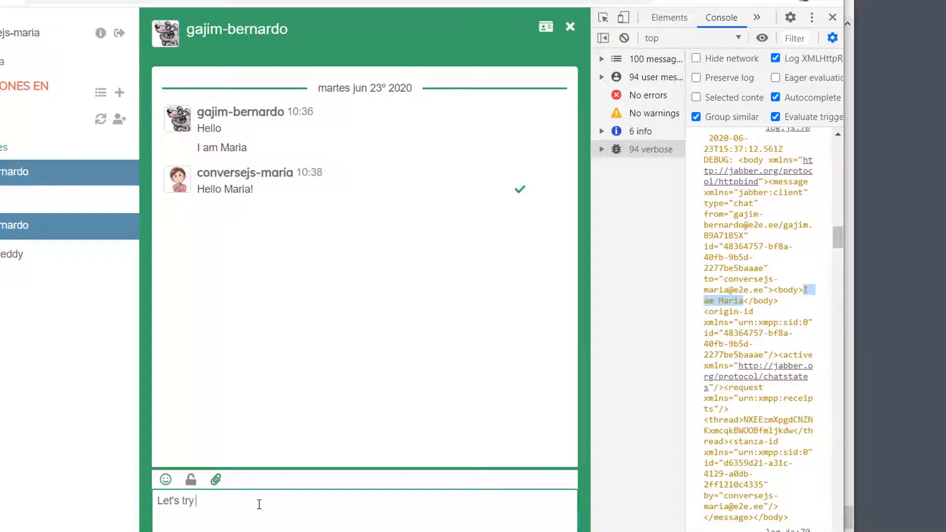
text(Omemo end)
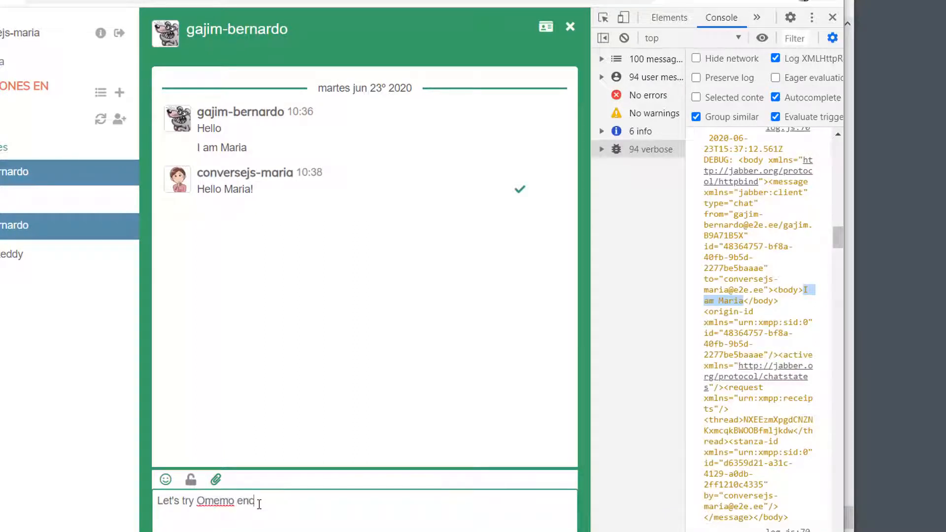
key(Return)
text(o)
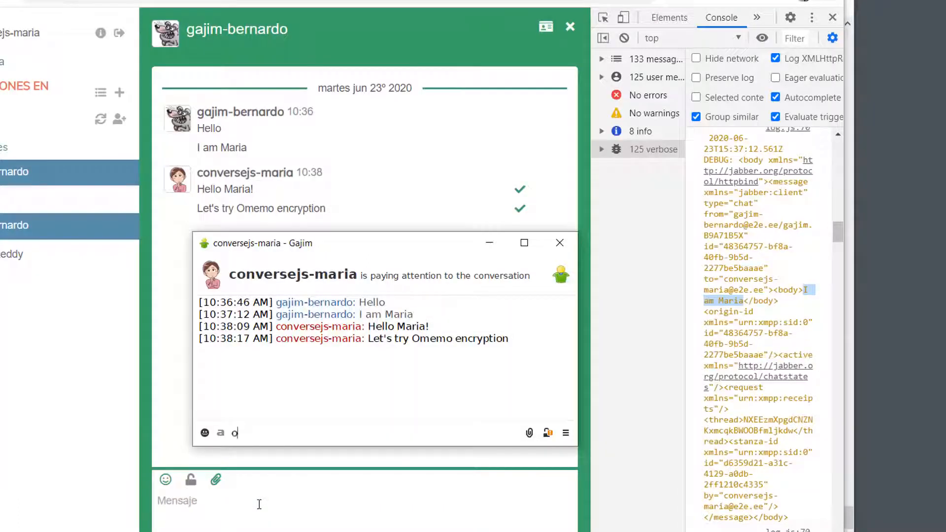
Send the oK reply in Gajim, enable OMEMO and write "How about this message!".
key(Return)
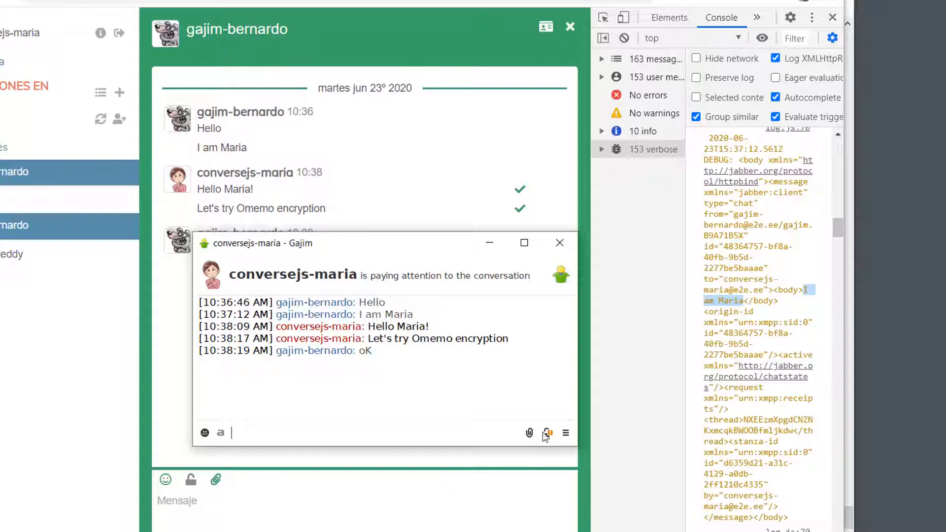
click(531, 433)
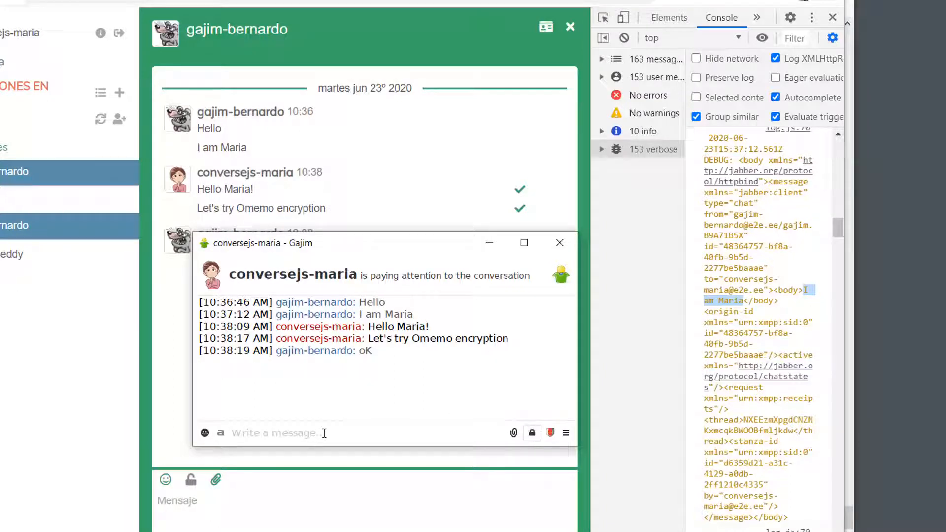
text(How am)
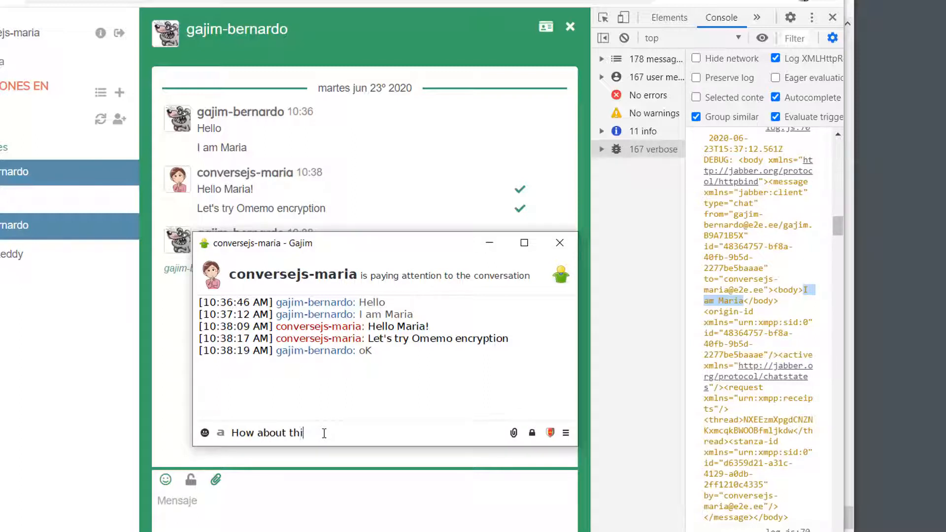
text(s message)
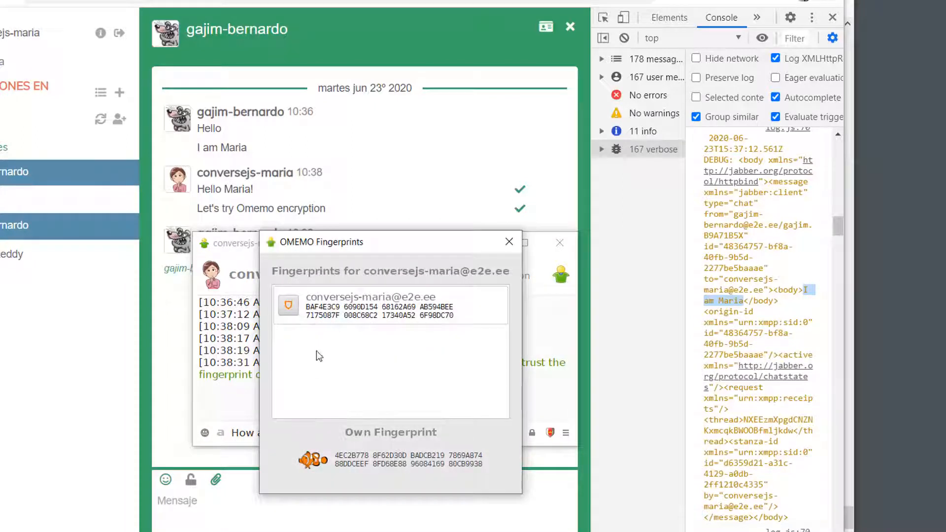
mouse_move(288, 305)
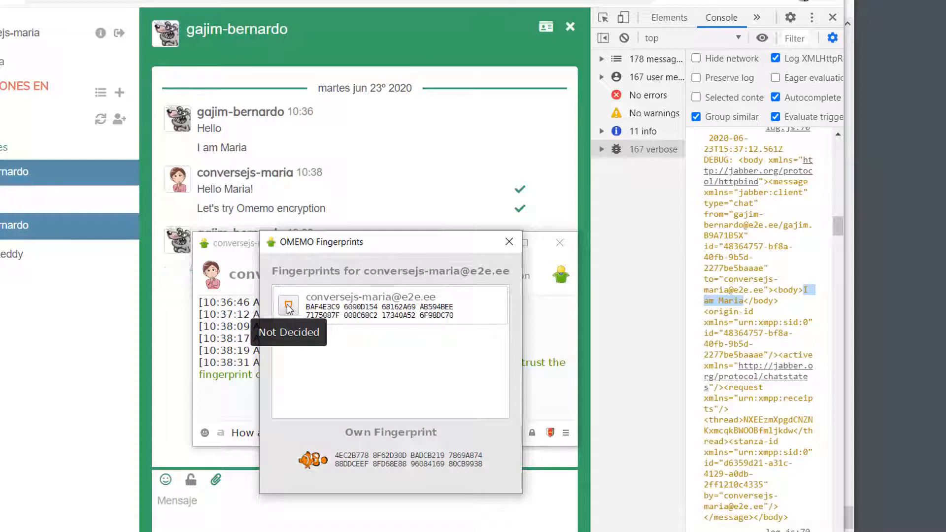
Trust conversejs-maria's OMEMO fingerprint and send the encrypted message.
click(287, 306)
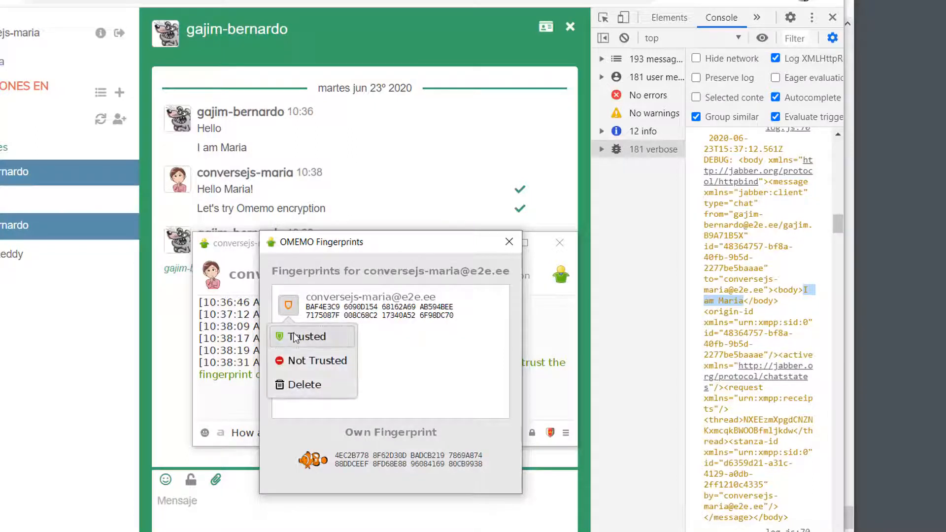
click(307, 337)
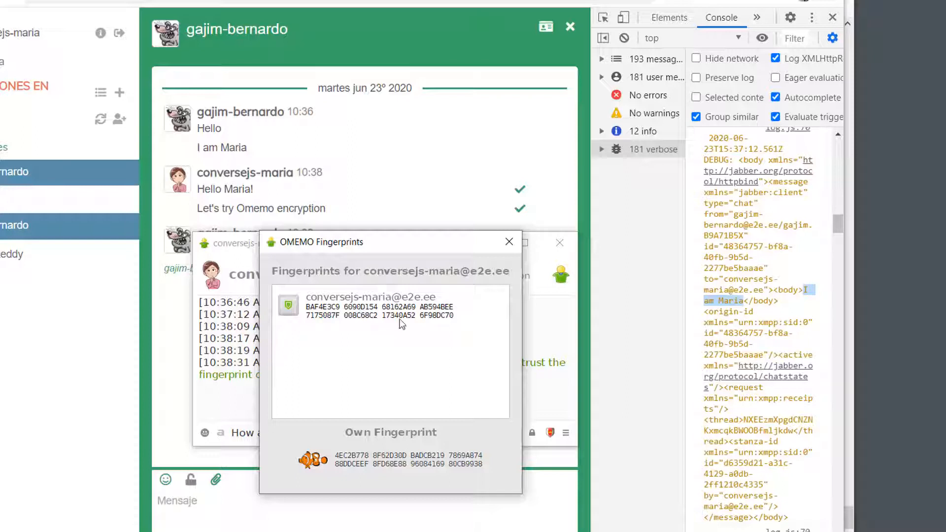
click(508, 242)
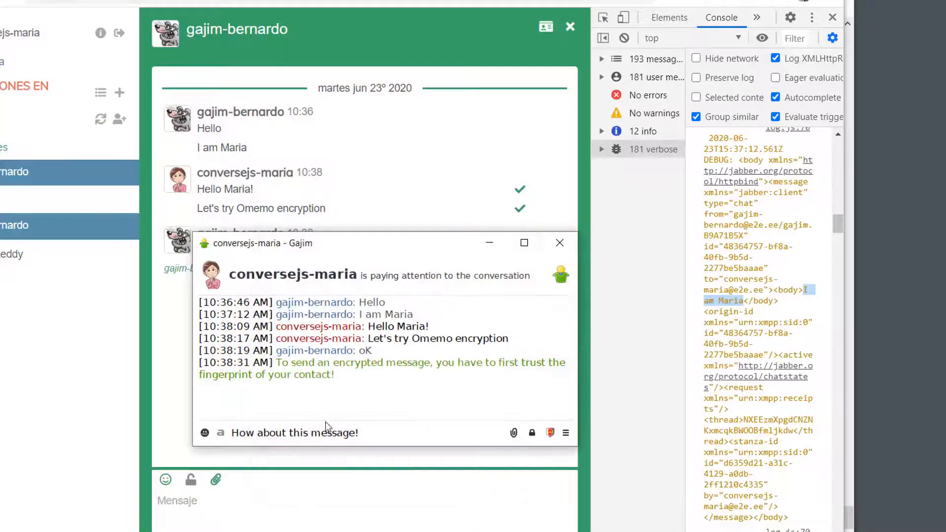
key(Return)
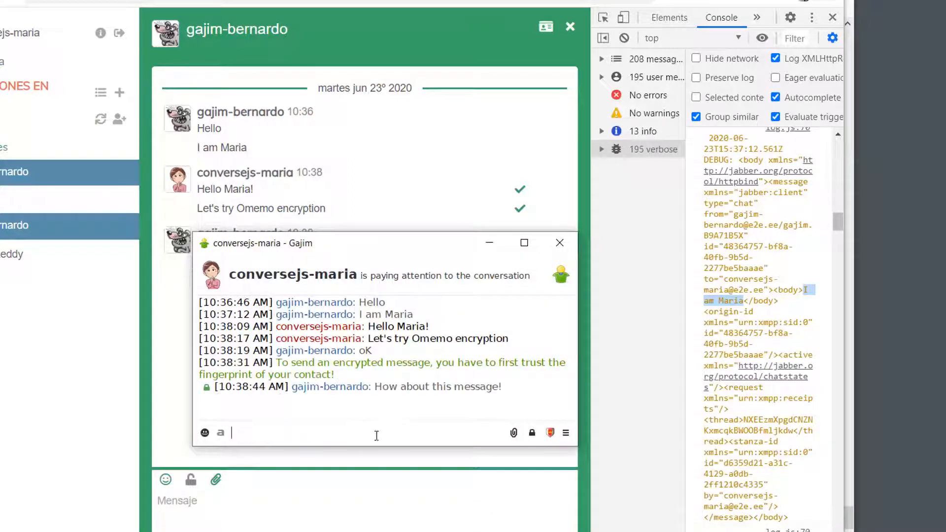
Send a second encrypted message, "Another message", then switch to Converse.js.
click(558, 243)
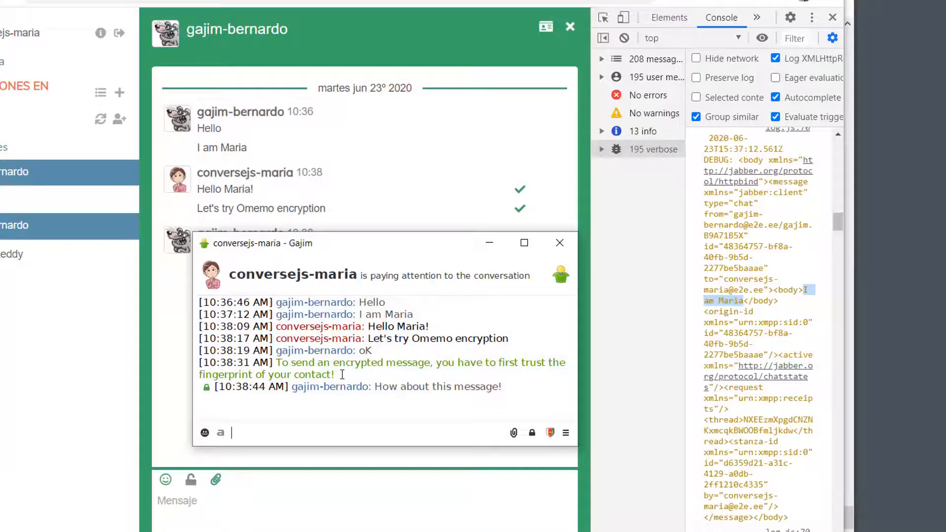
text(Another me)
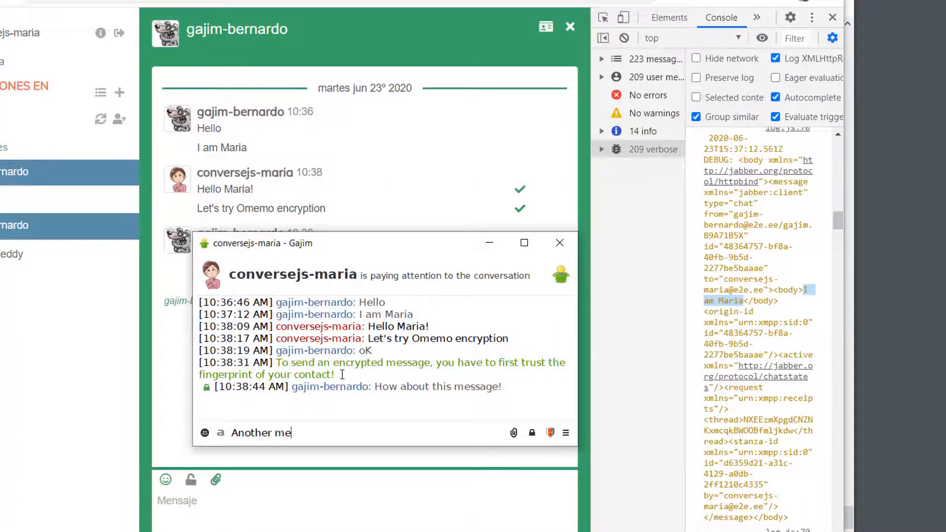
text(ssage)
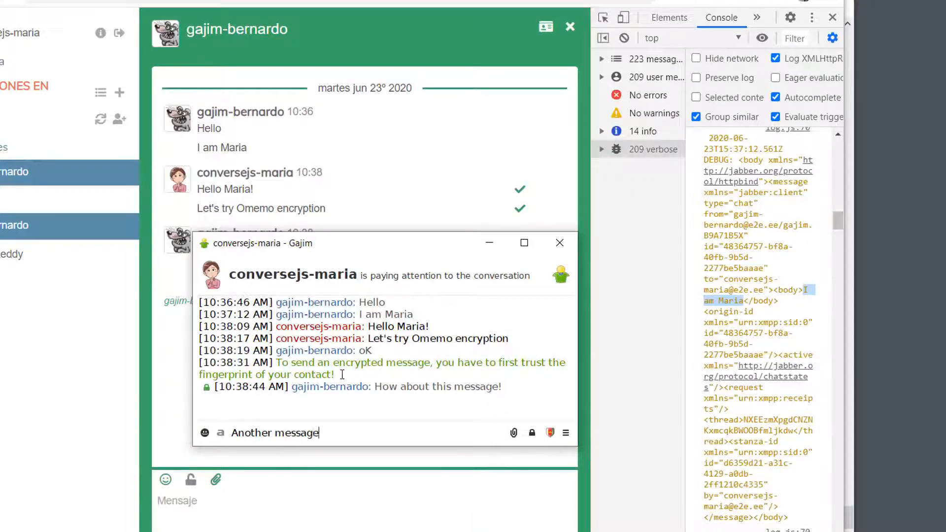
click(560, 242)
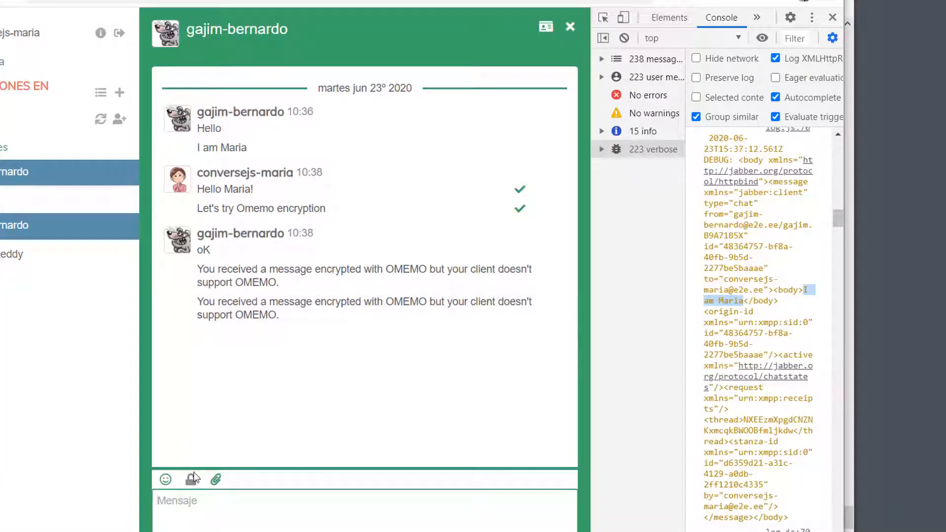
Try enabling OMEMO for gajim-bernardo in Converse.js and dismiss the refusal error.
click(189, 479)
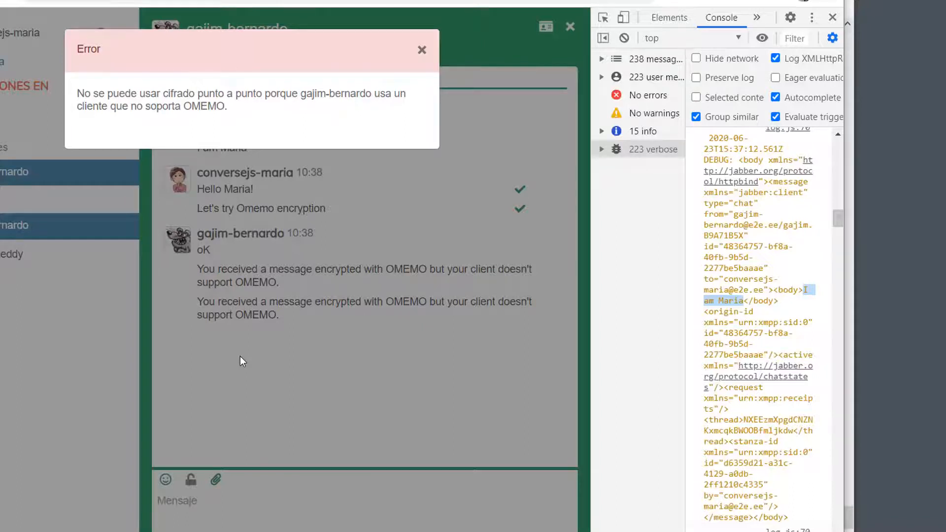
mouse_move(106, 138)
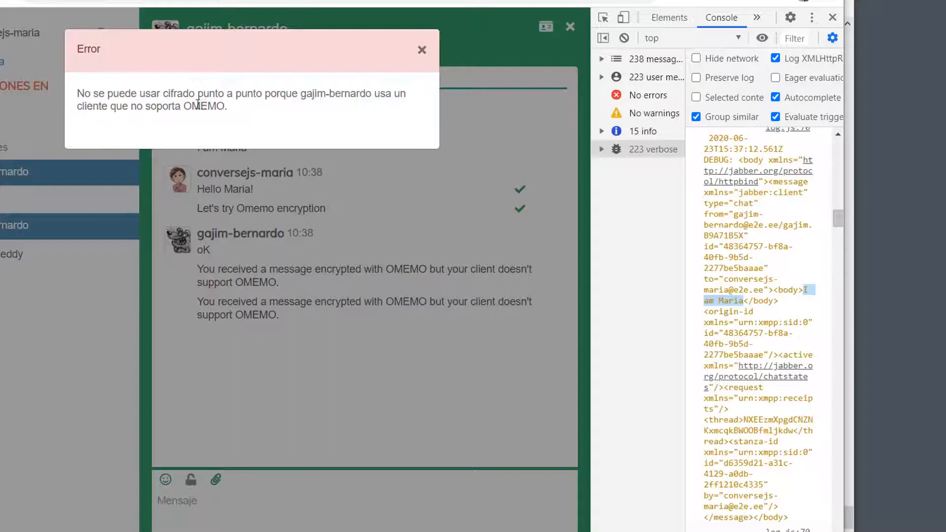
mouse_move(270, 110)
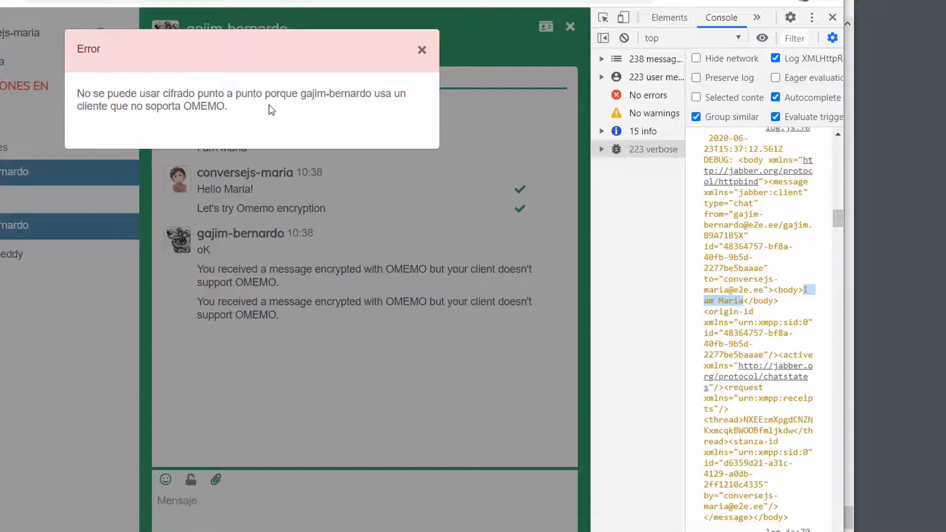
mouse_move(392, 112)
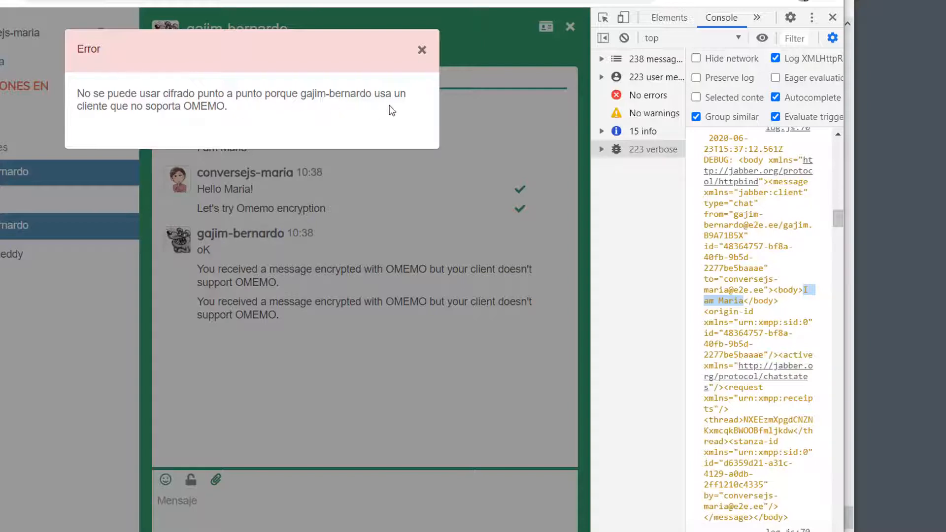
mouse_move(322, 121)
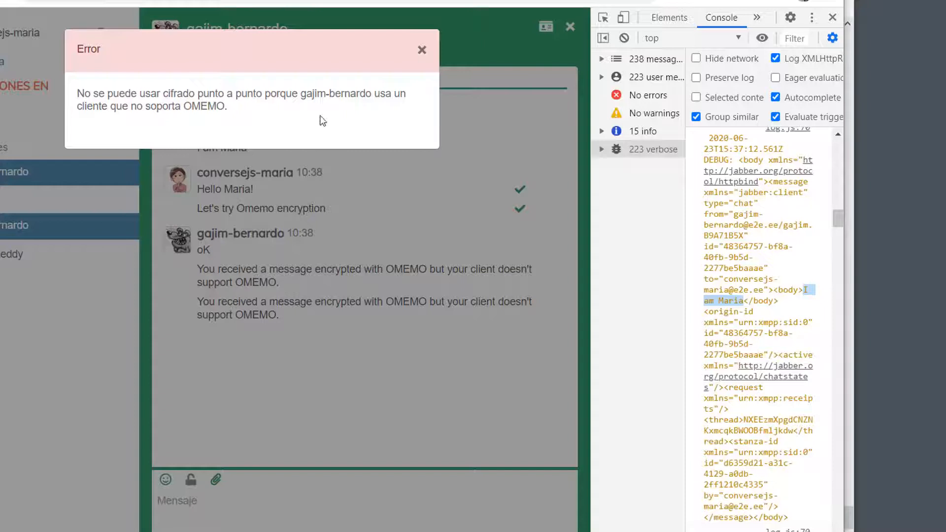
click(422, 49)
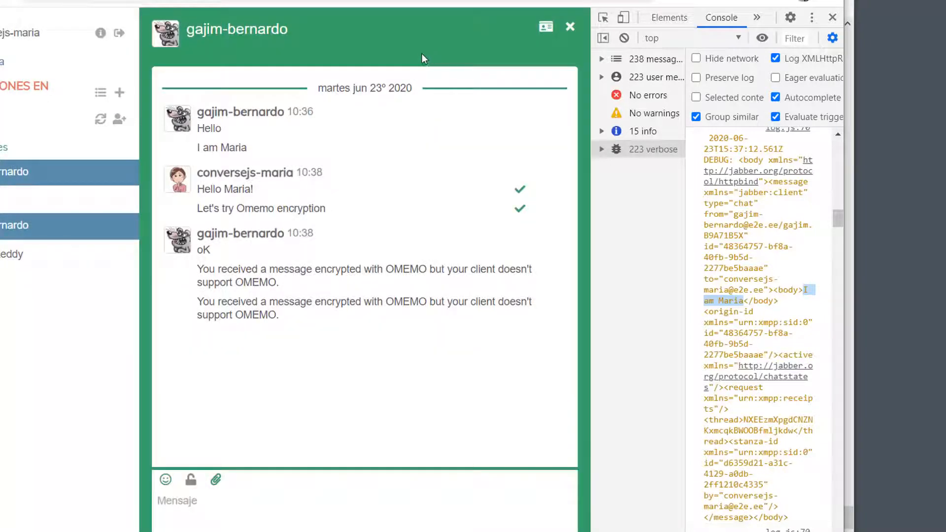
mouse_move(240, 393)
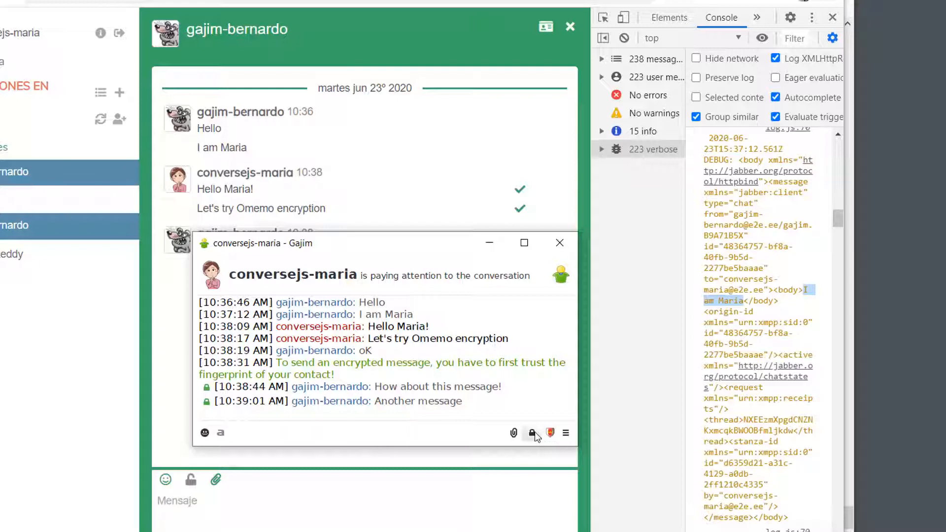
mouse_move(531, 433)
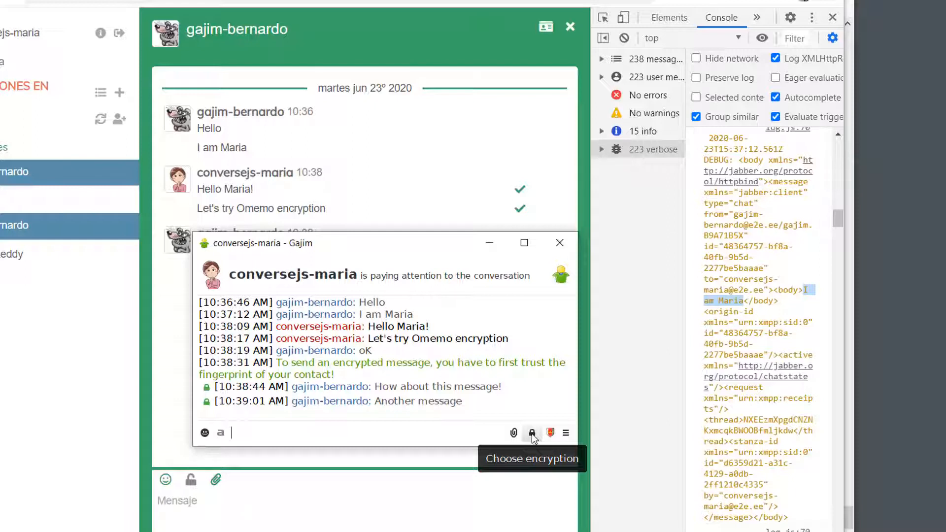
Keep OMEMO as Gajim's encryption method and leave "Hmmm" typed in the message box.
click(531, 433)
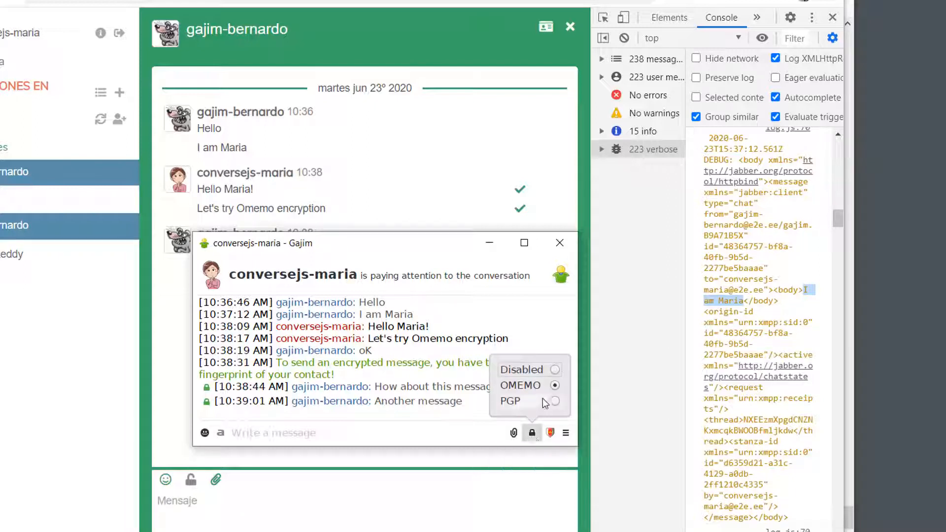
click(529, 370)
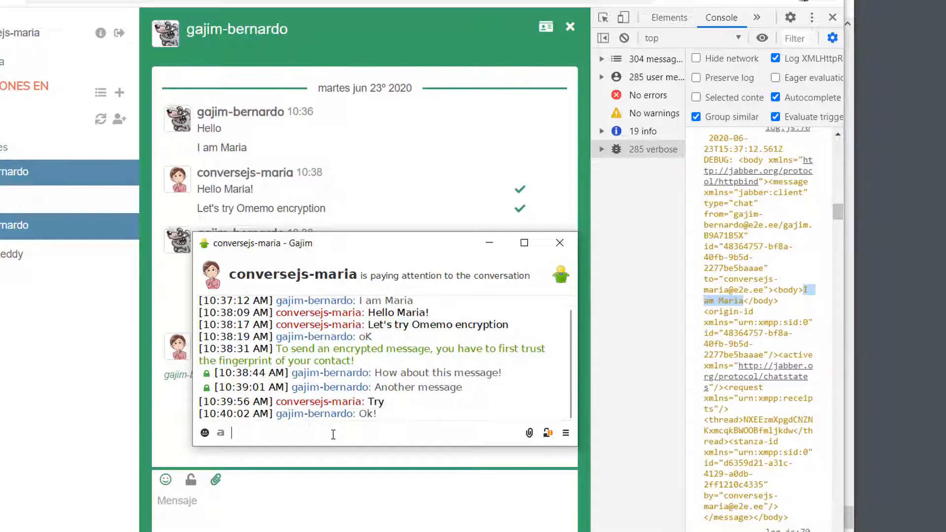
click(547, 432)
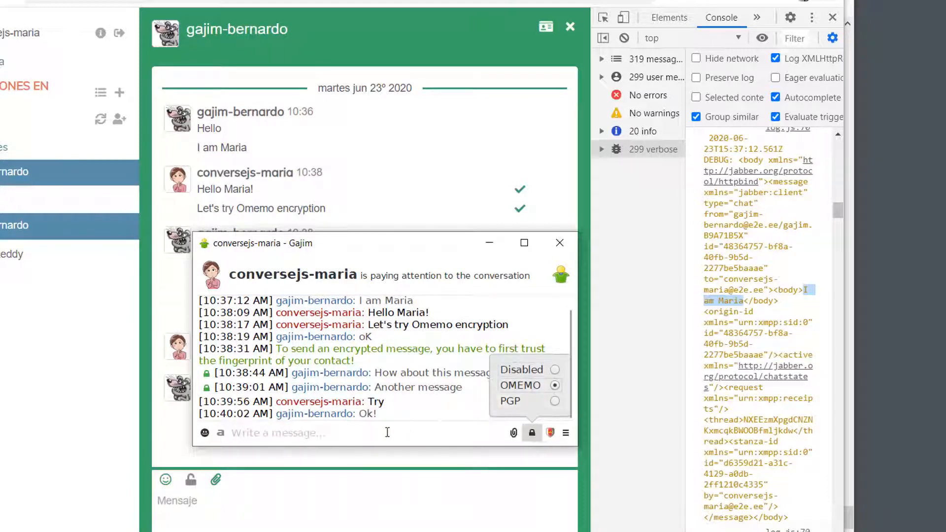
text(Hmmm)
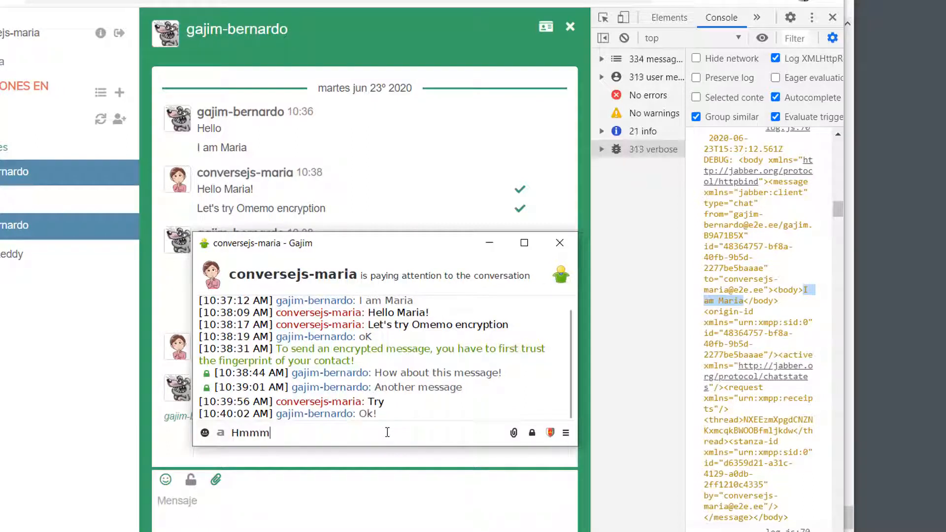
click(558, 242)
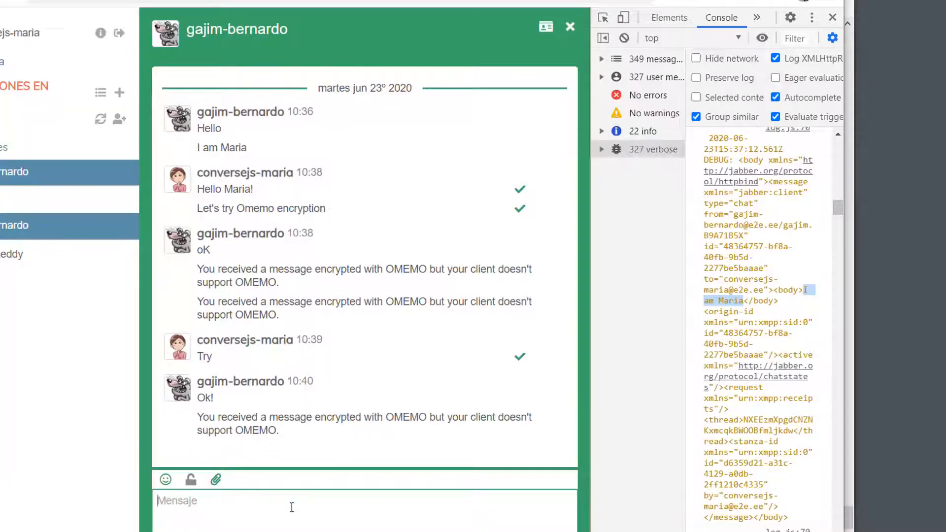
Type "not" in Converse.js, retry enabling OMEMO and dismiss the error.
text(G)
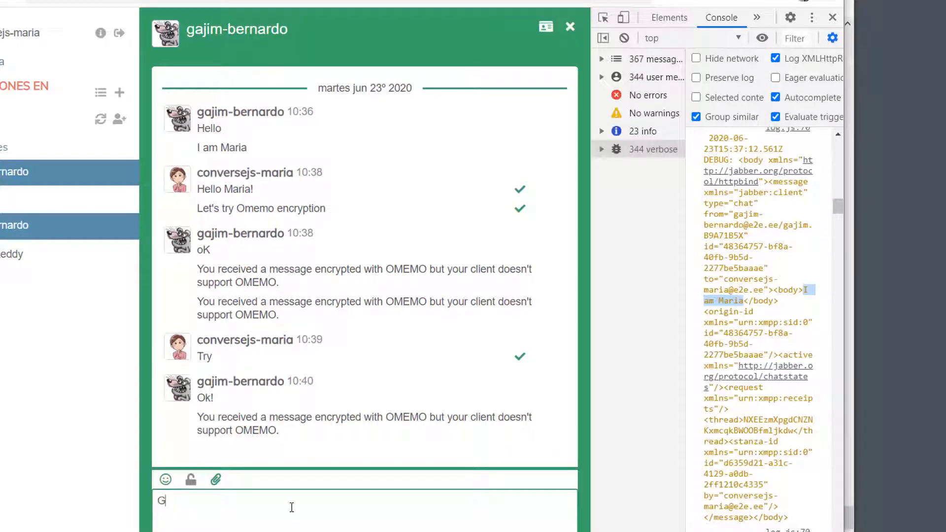
text(not)
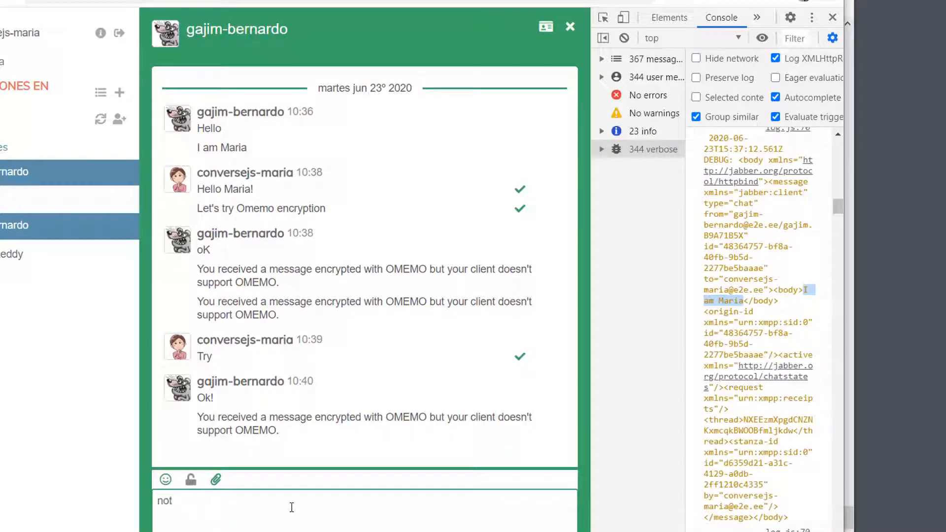
click(190, 479)
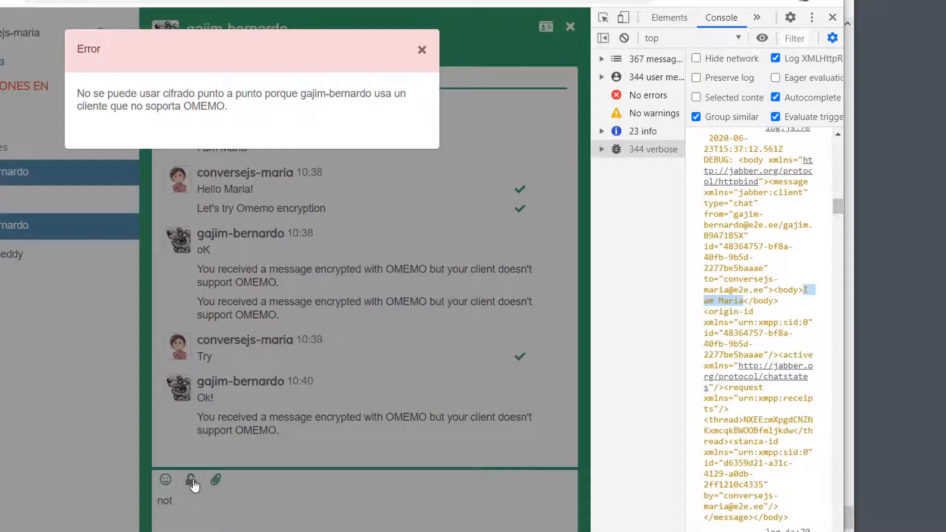
click(421, 50)
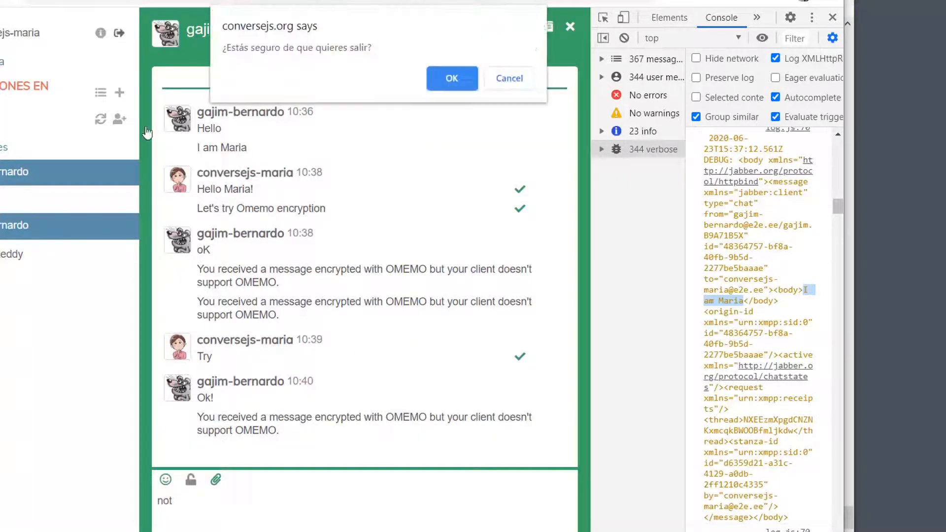
Sign out of Converse.js and sign back in as conversejs-maria.
click(451, 78)
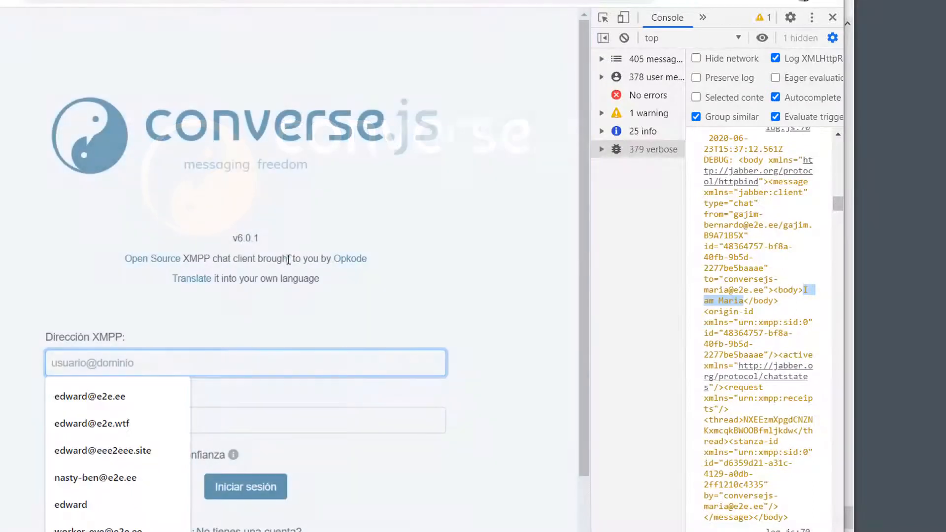
text(co)
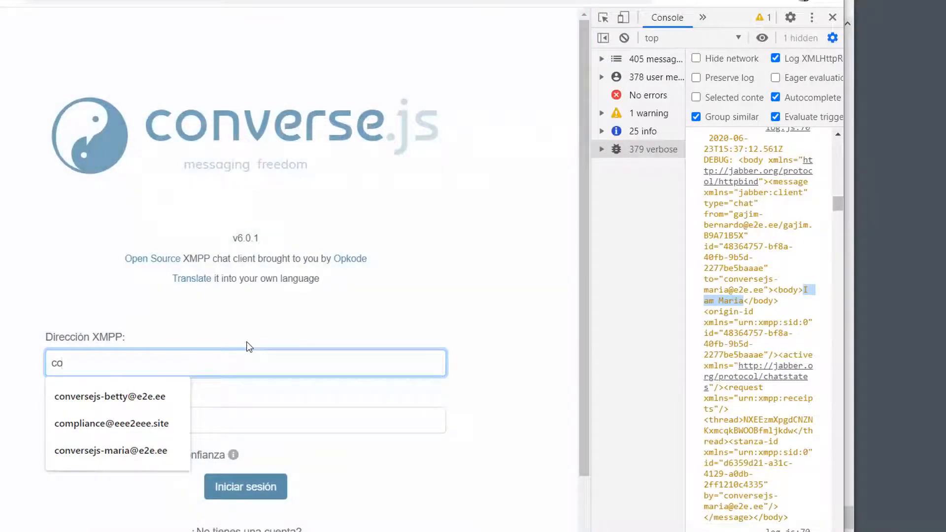
click(111, 450)
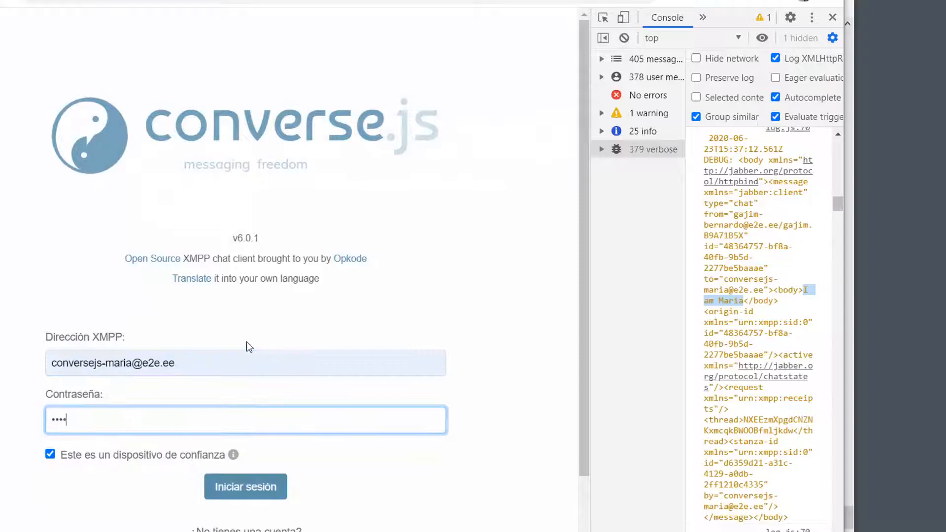
click(246, 485)
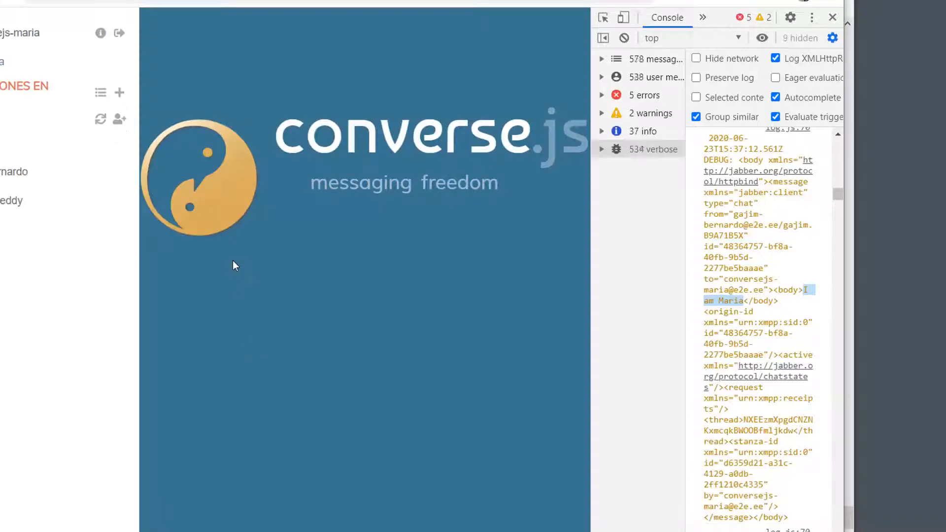
Retry OMEMO for gajim-bernardo, dismiss the error and clear the debug console.
click(15, 171)
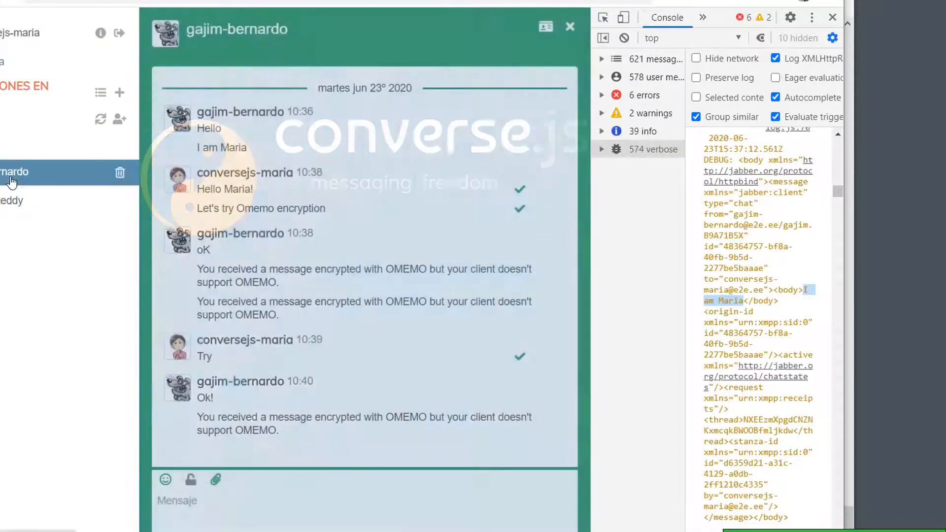
click(190, 480)
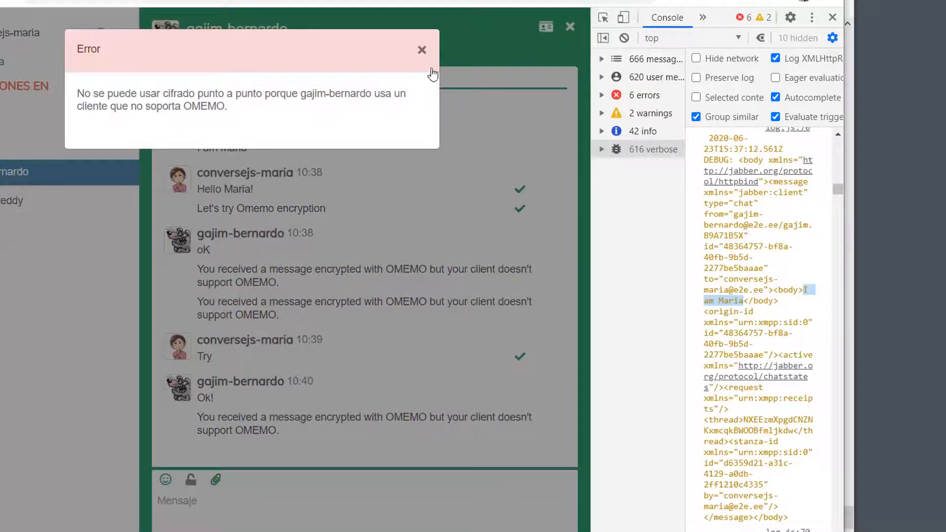
click(421, 50)
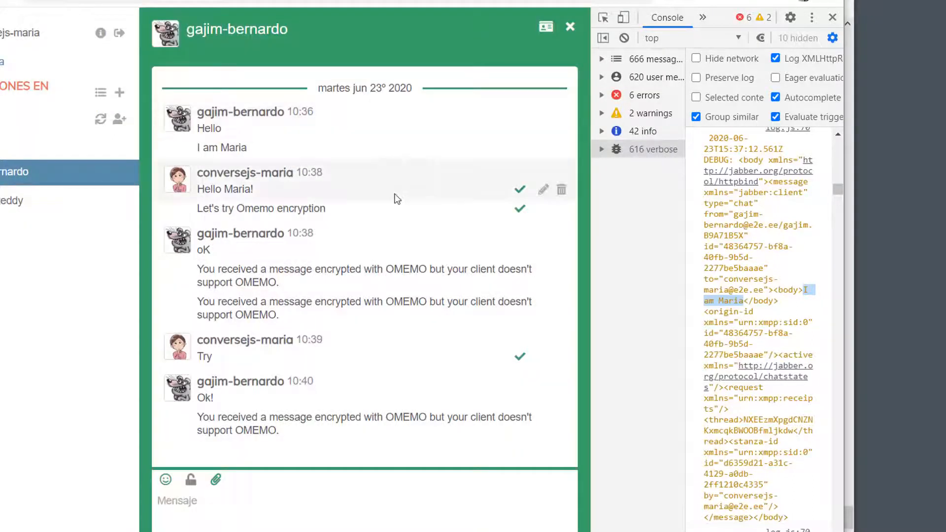
mouse_move(397, 249)
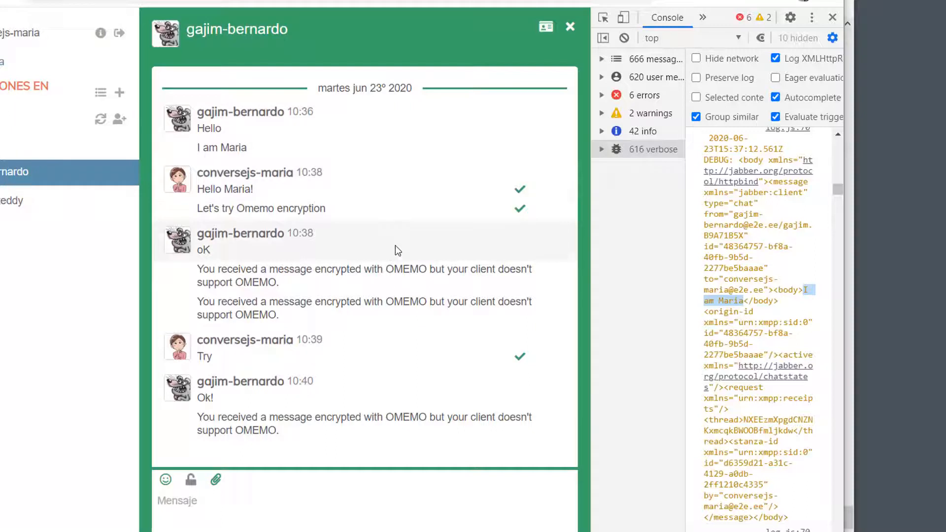
mouse_move(616, 154)
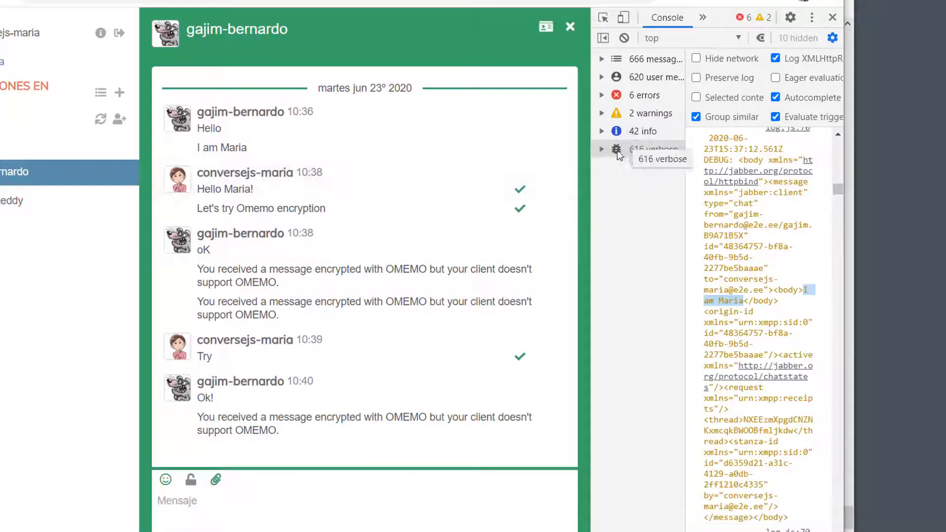
mouse_move(624, 38)
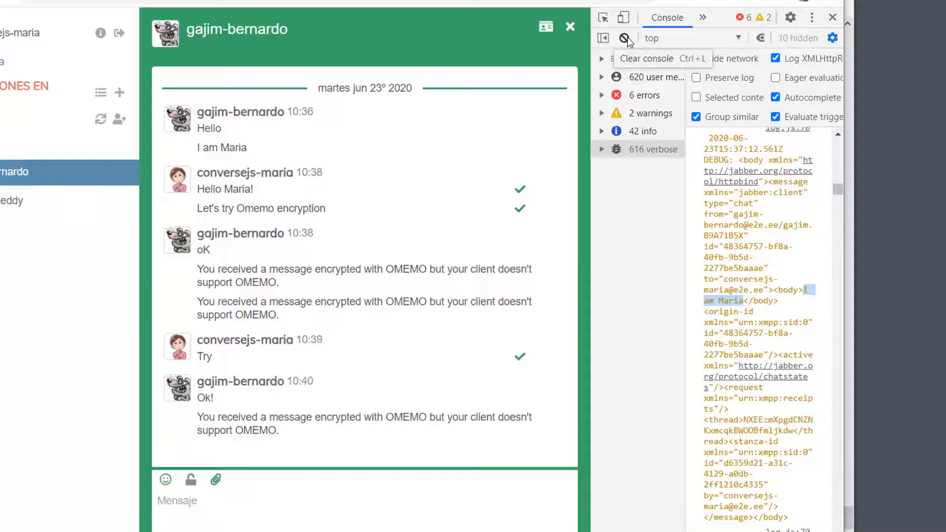
click(624, 38)
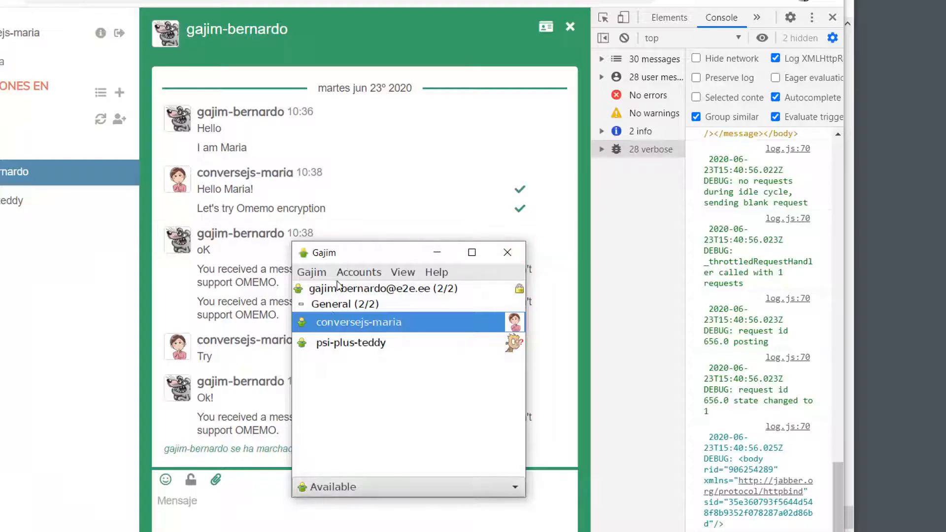
Send "Hmmm" to conversejs-maria from Gajim, then retry OMEMO in Converse.js and dismiss the error.
double_click(358, 322)
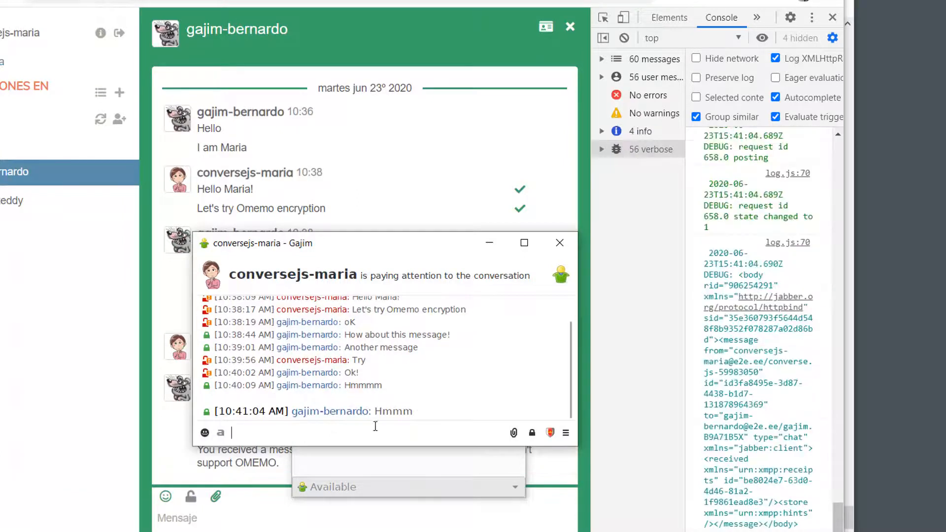
mouse_move(262, 415)
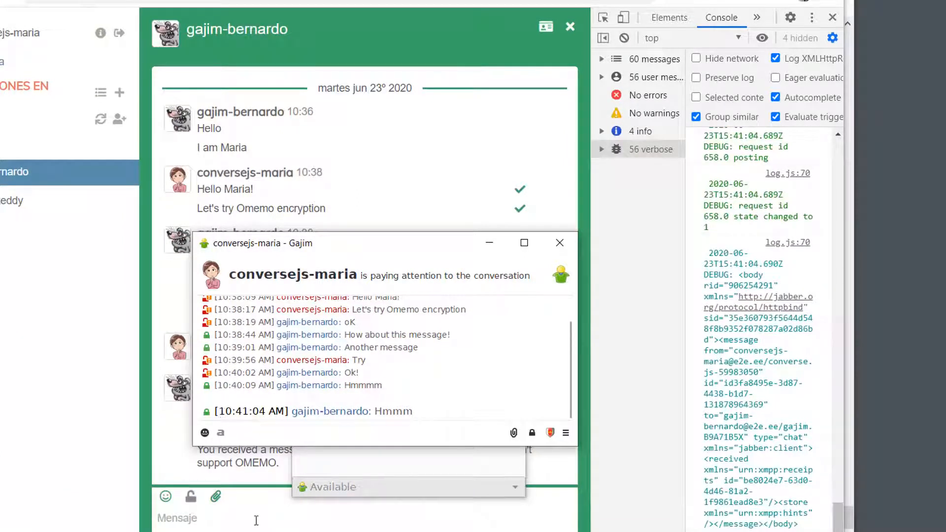
click(560, 242)
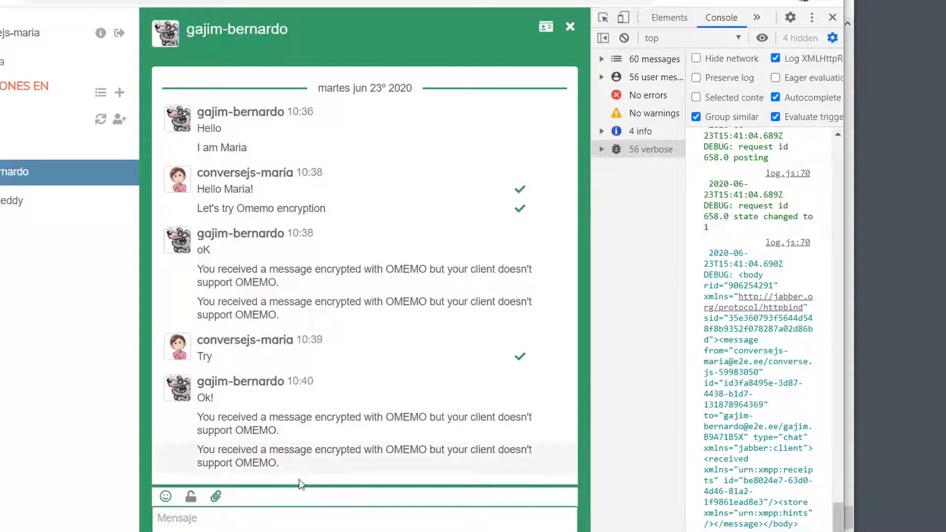
click(190, 496)
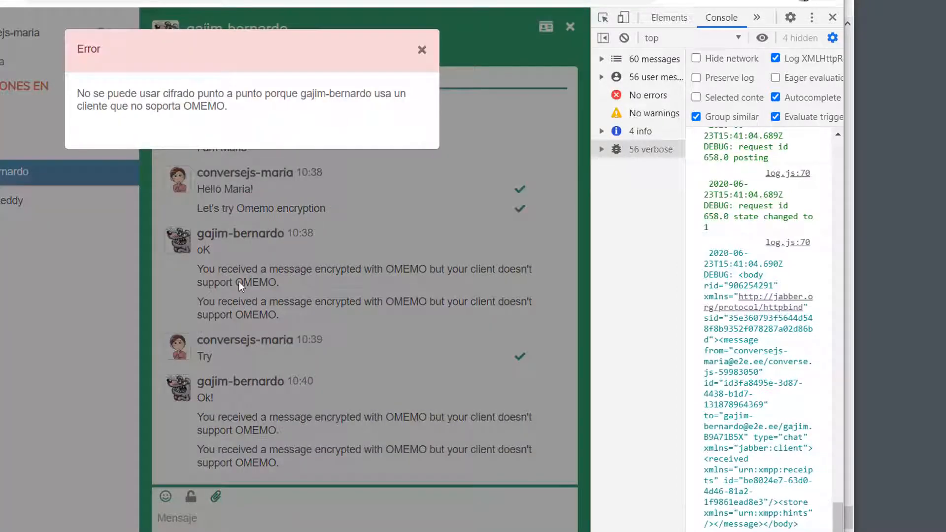
click(421, 49)
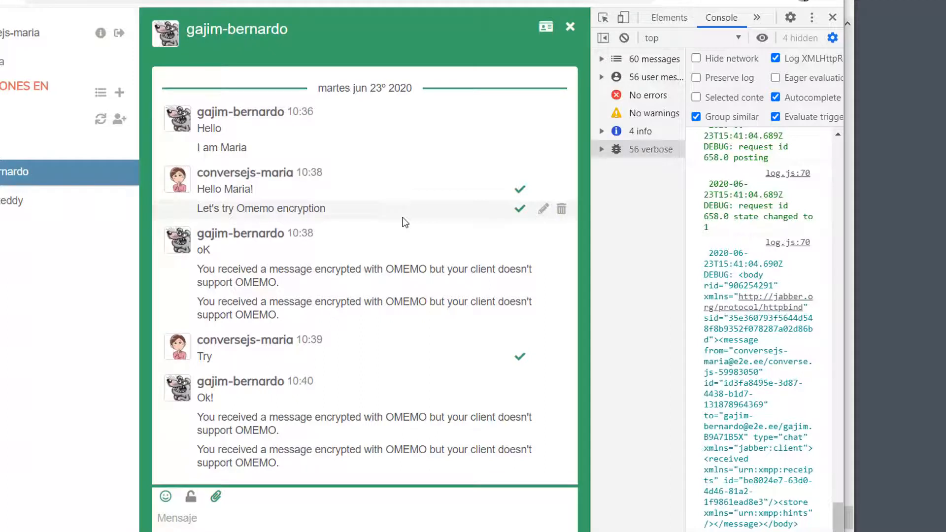
mouse_move(404, 221)
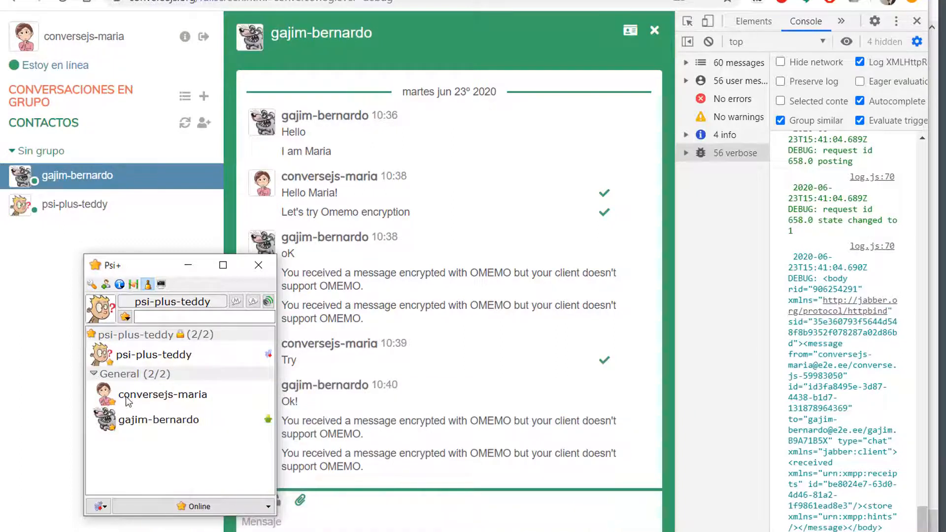
In Psi+, open a chat with conversejs-maria and send "Hello".
double_click(161, 394)
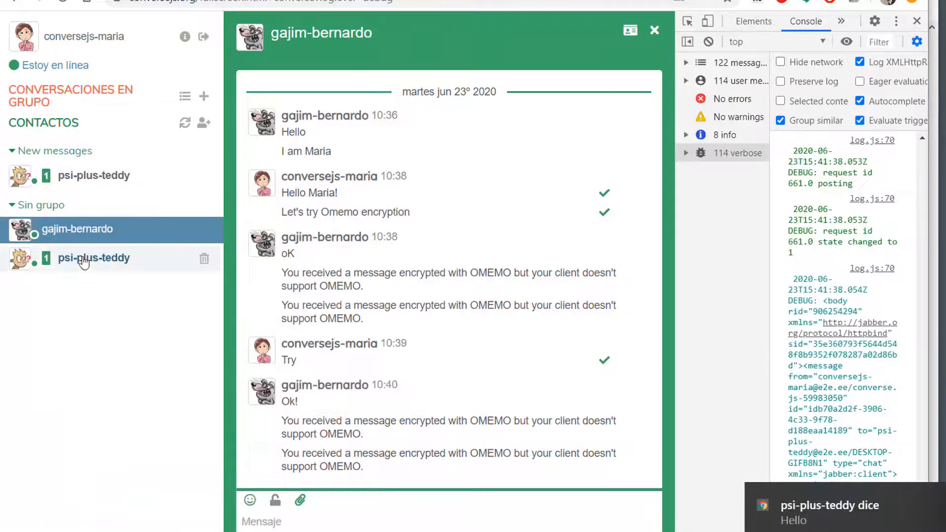
Send 'Hello Teddy' to psi-plus-teddy from the Converse.js contact list.
click(94, 257)
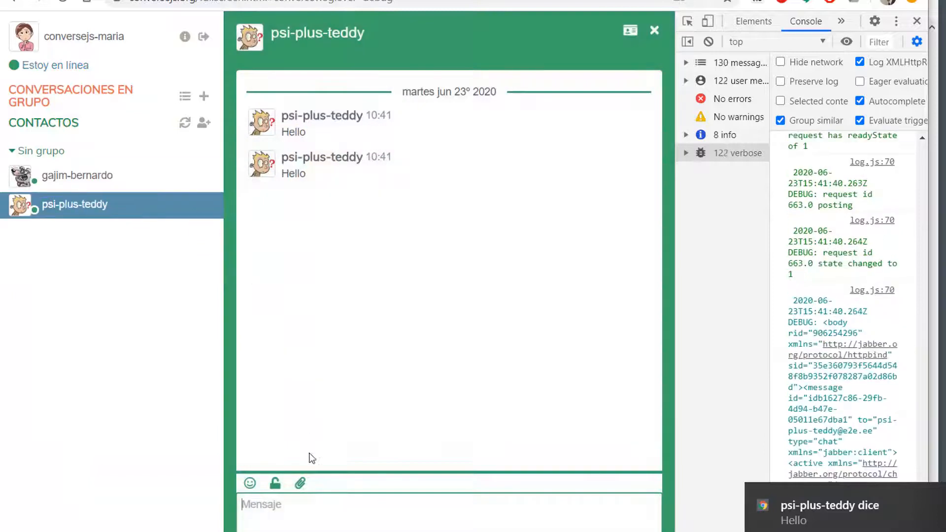
text(H)
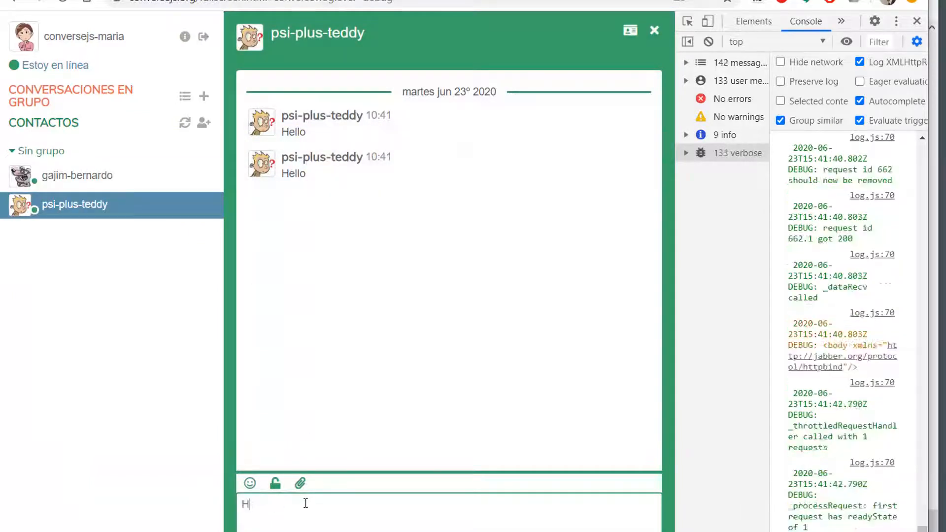
text(ello Ted)
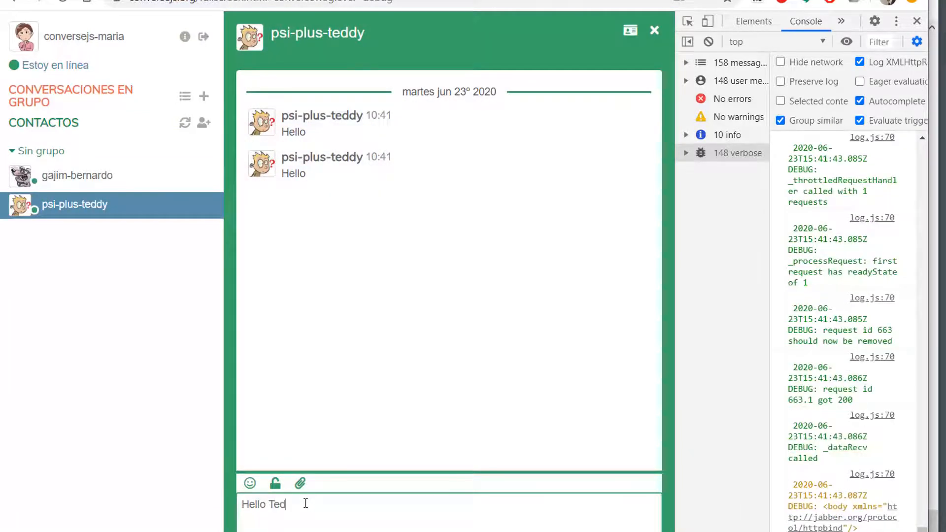
key(Return)
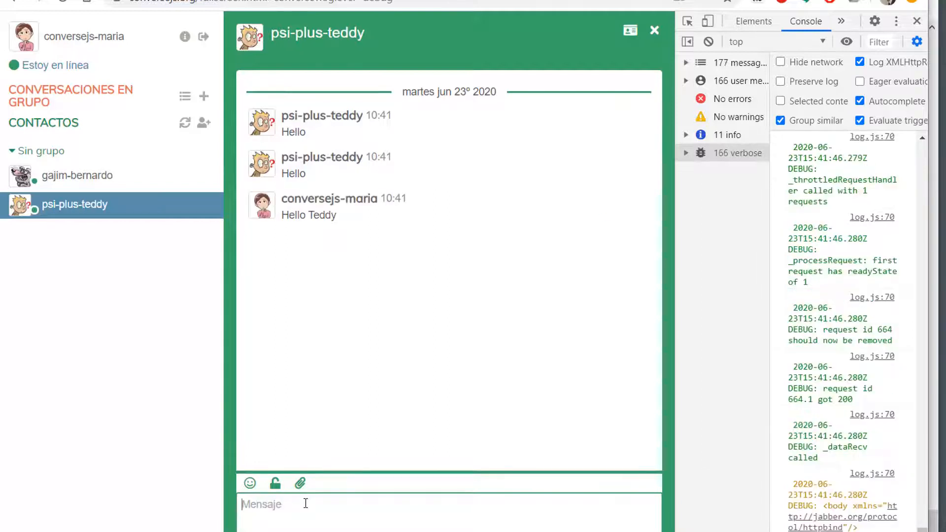
Send the second reply 'Let's go omemo' to psi-plus-teddy.
text(L)
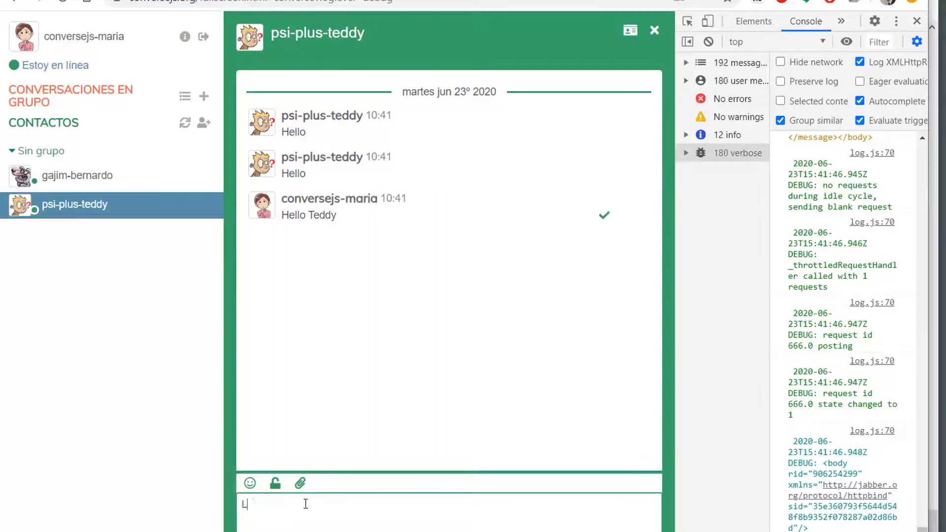
text(Let's go om)
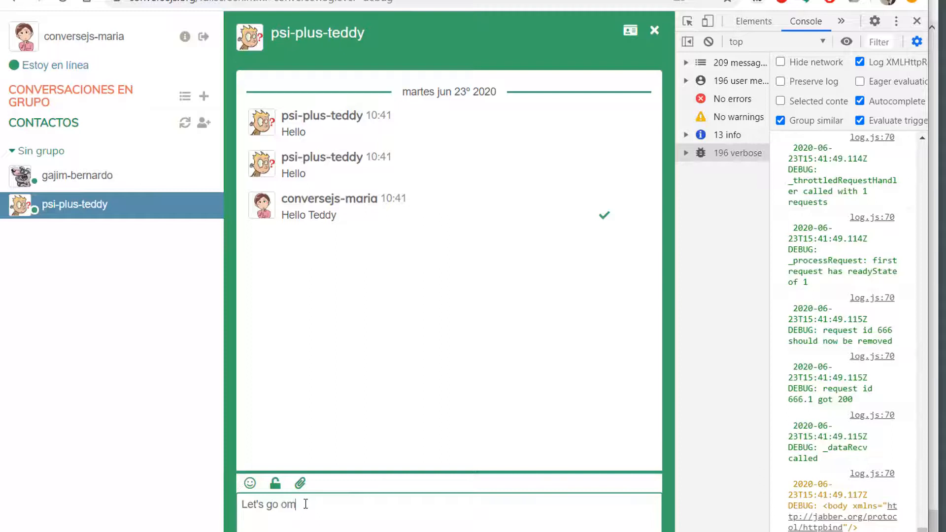
key(Return)
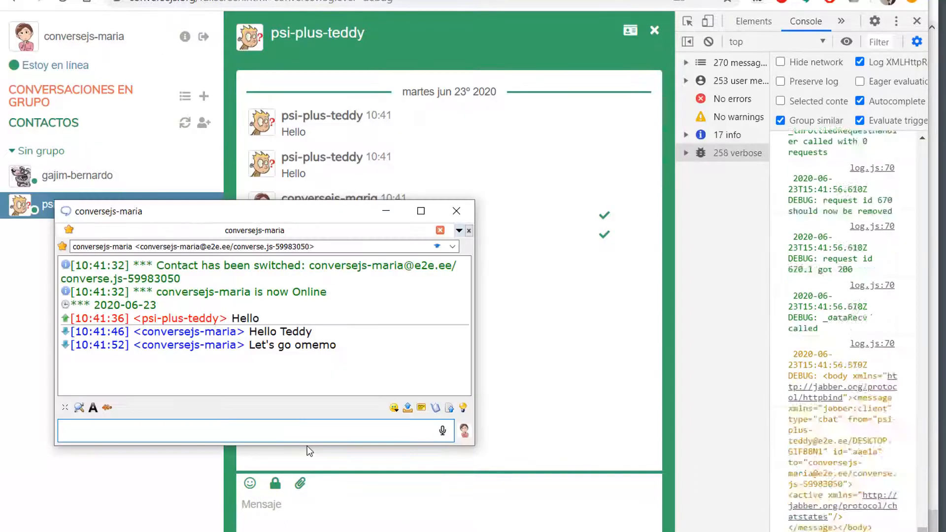
Enable OMEMO in Psi+, trust the new conversejs-maria device and send 'Hello Omemo!' encrypted.
click(108, 407)
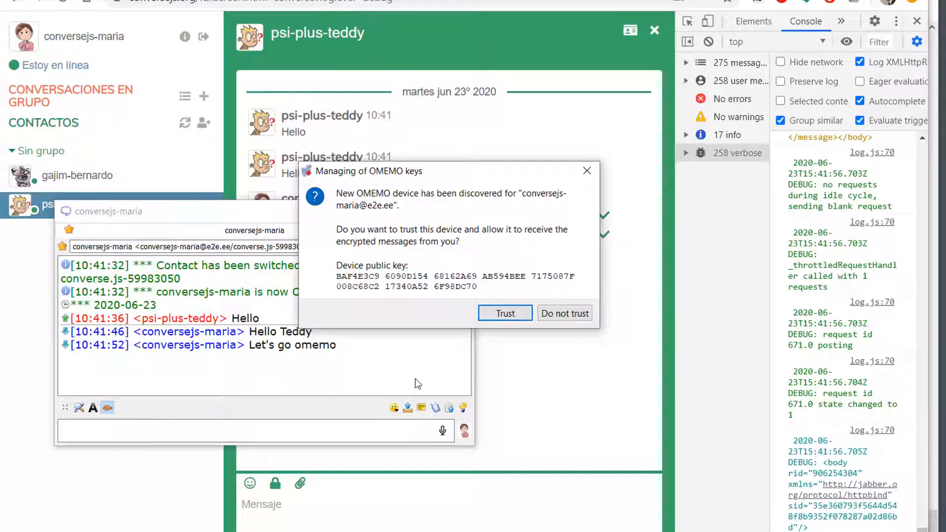
mouse_move(410, 244)
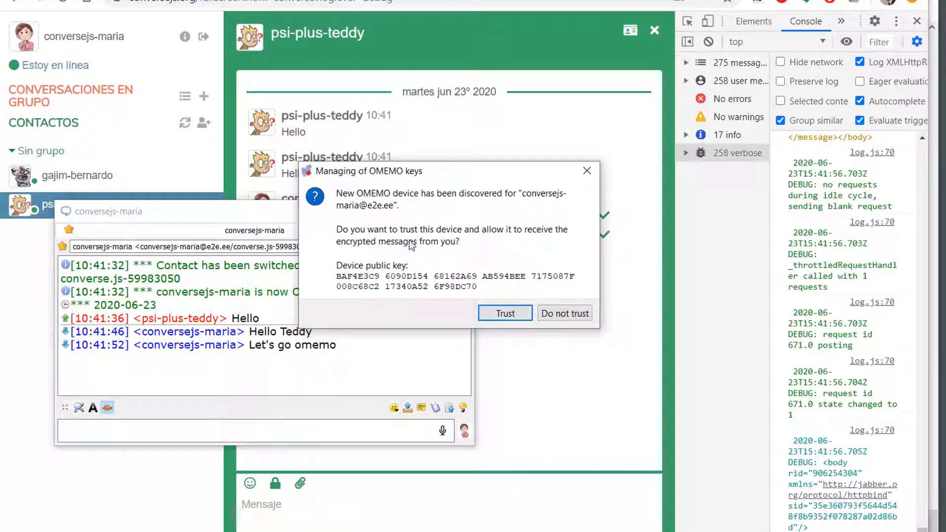
click(504, 313)
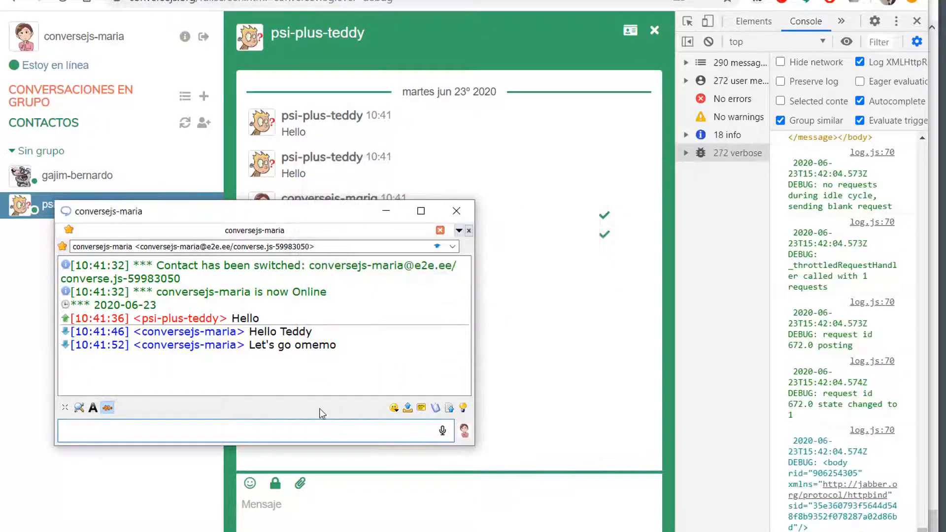
text(Hello Om)
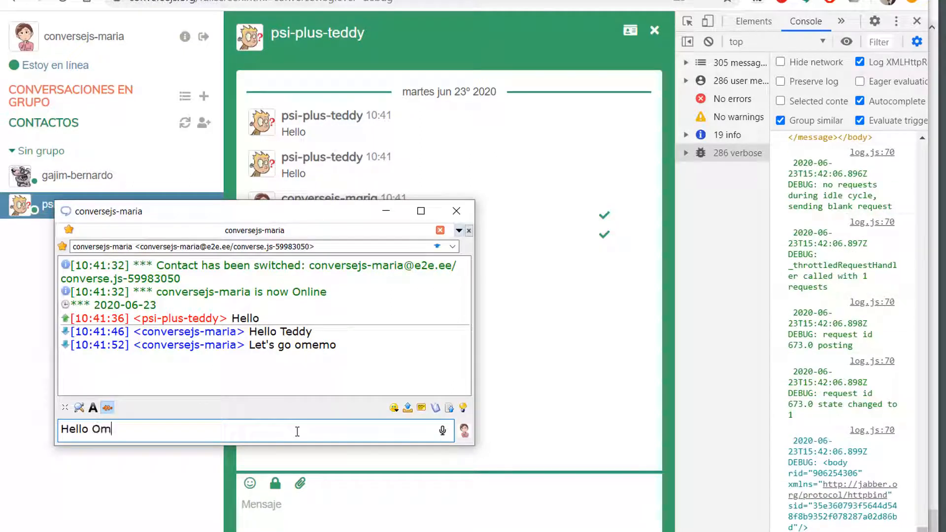
key(Return)
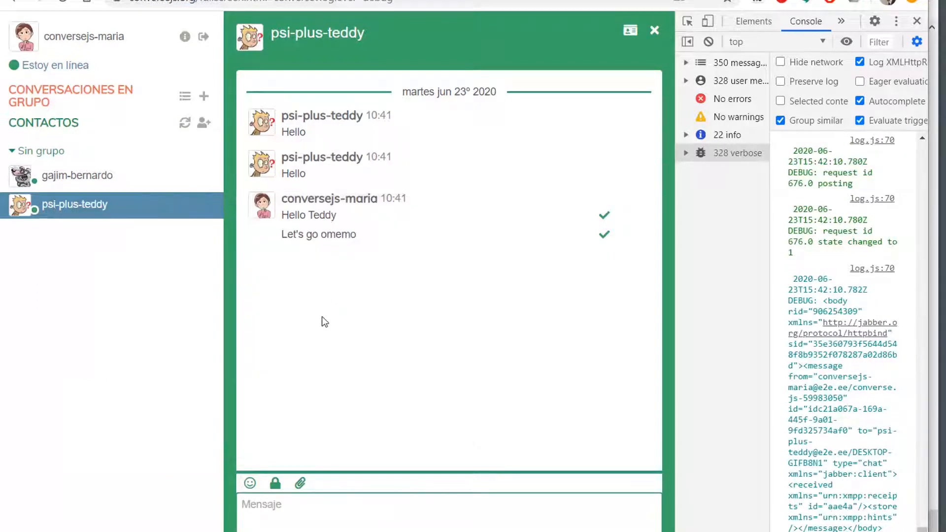
mouse_move(324, 453)
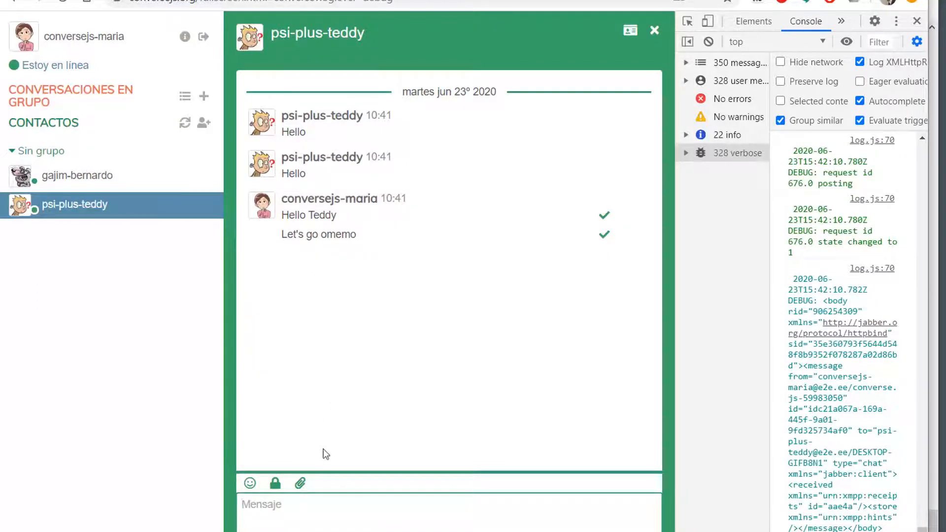
Reply 'No message here!' from Converse.js.
text(No me)
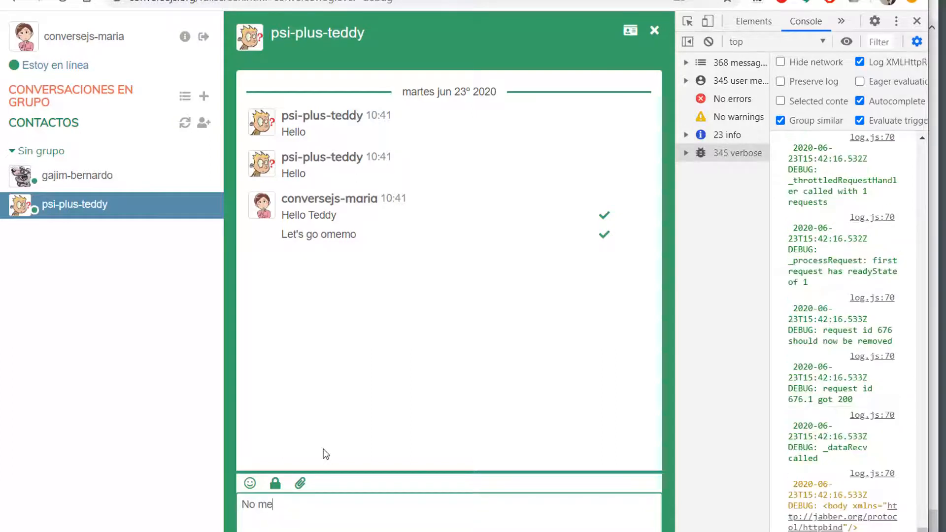
text(ssage here)
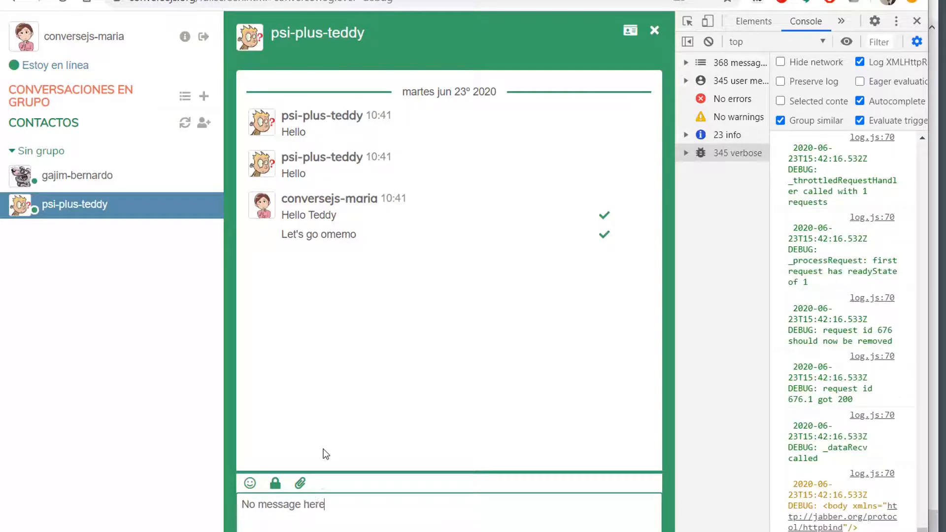
key(Return)
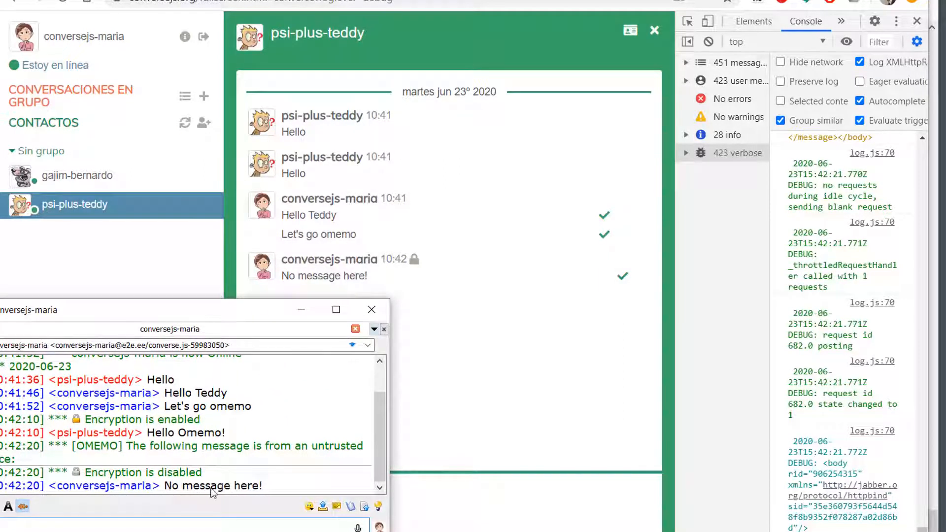
mouse_move(185, 494)
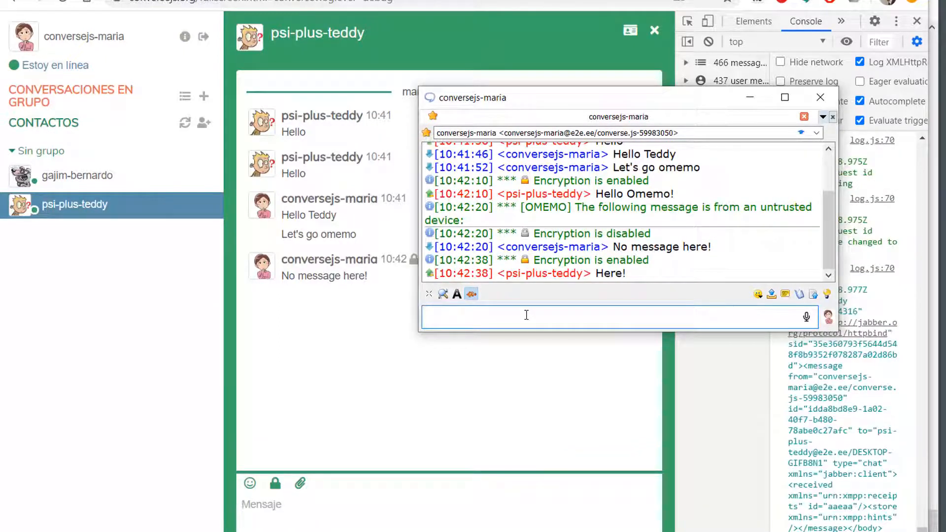
Send 'Can you see me?' encrypted from Psi+ to conversejs-maria.
text(Can you s)
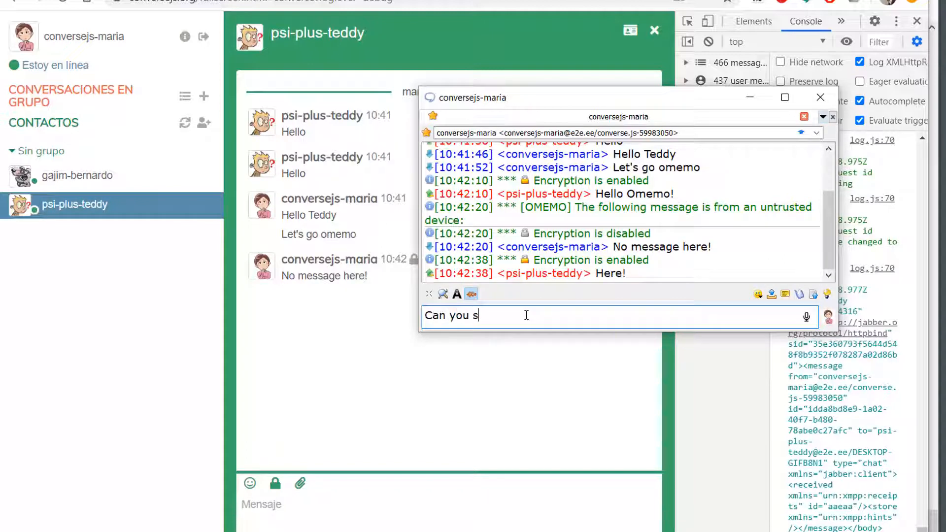
key(Return)
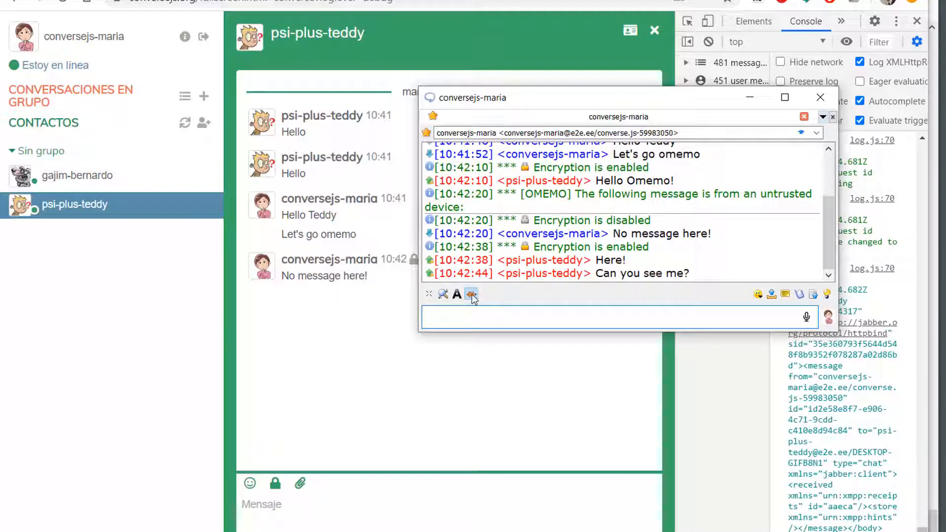
Switch OMEMO encryption off in Psi+ and send 'Look!' in plain text.
click(471, 294)
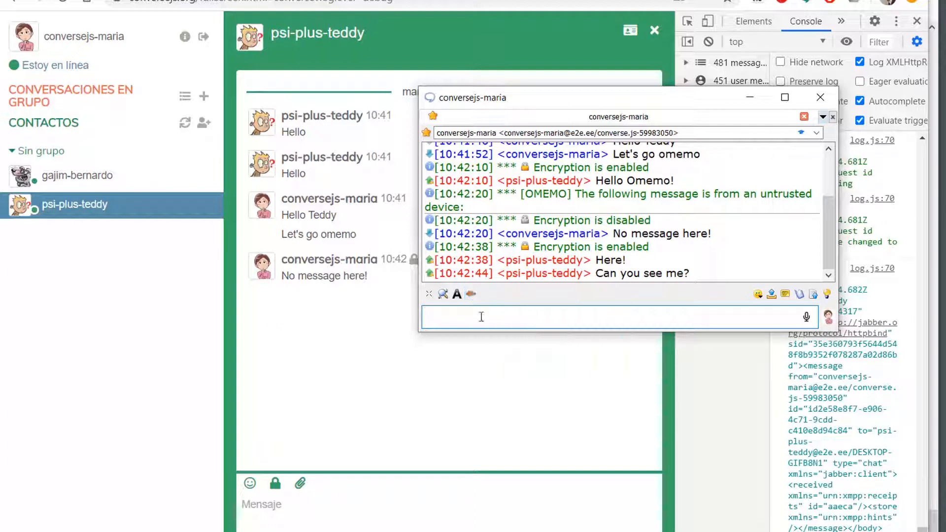
text(Look)
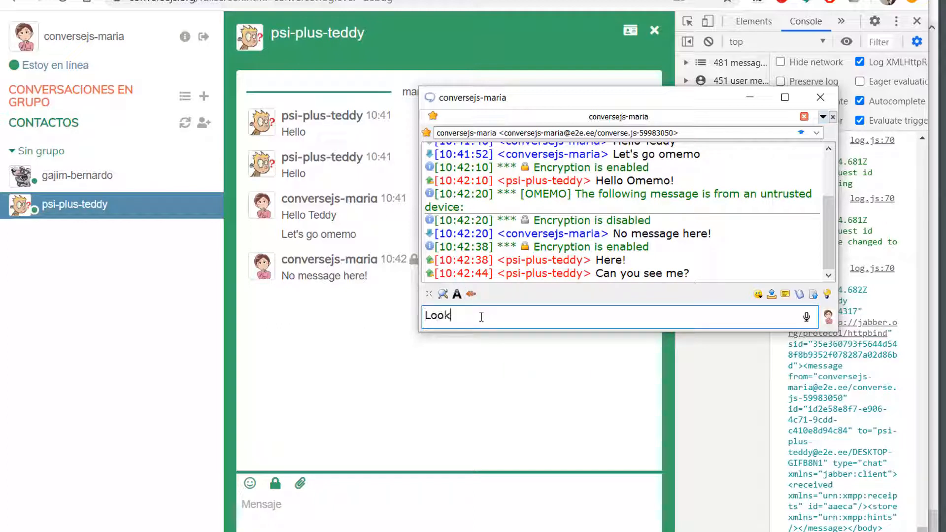
key(Return)
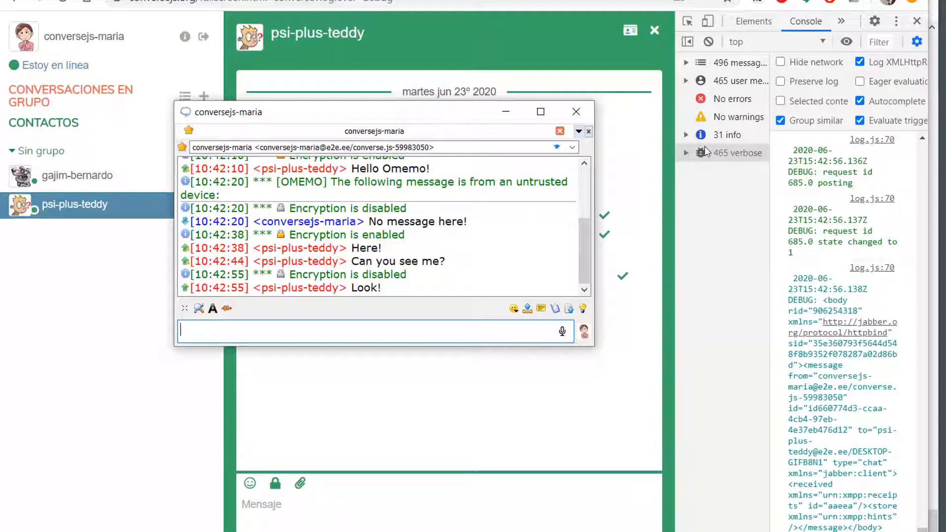
Send 'Message in Omemo encryption' from Psi+ with encryption re-enabled.
click(709, 41)
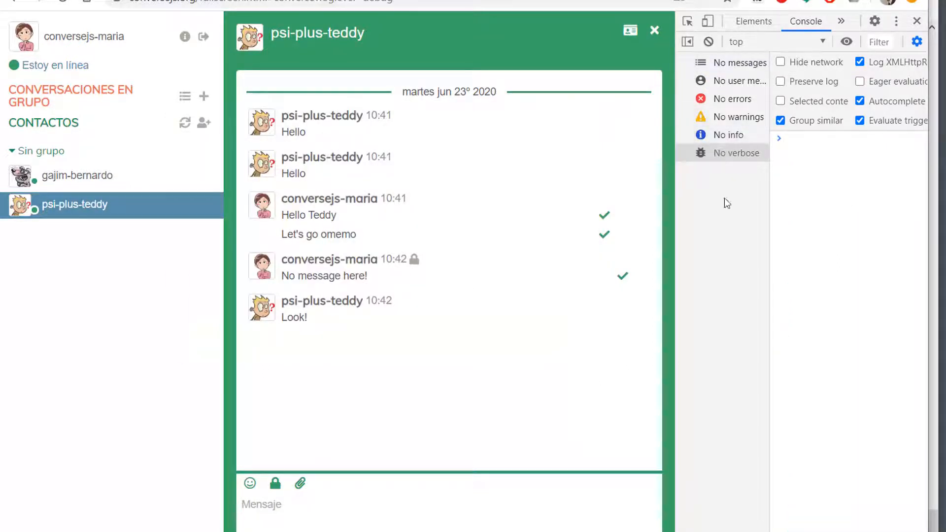
mouse_move(737, 255)
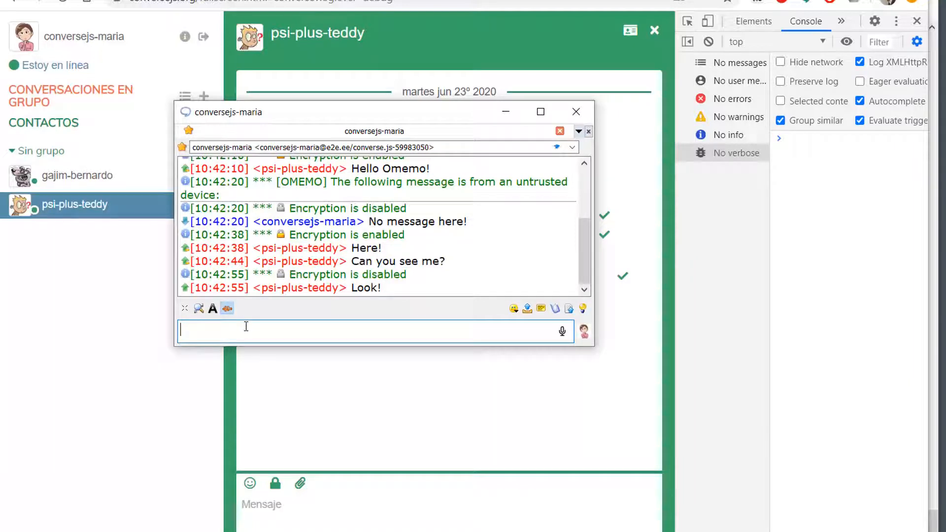
text(Mess)
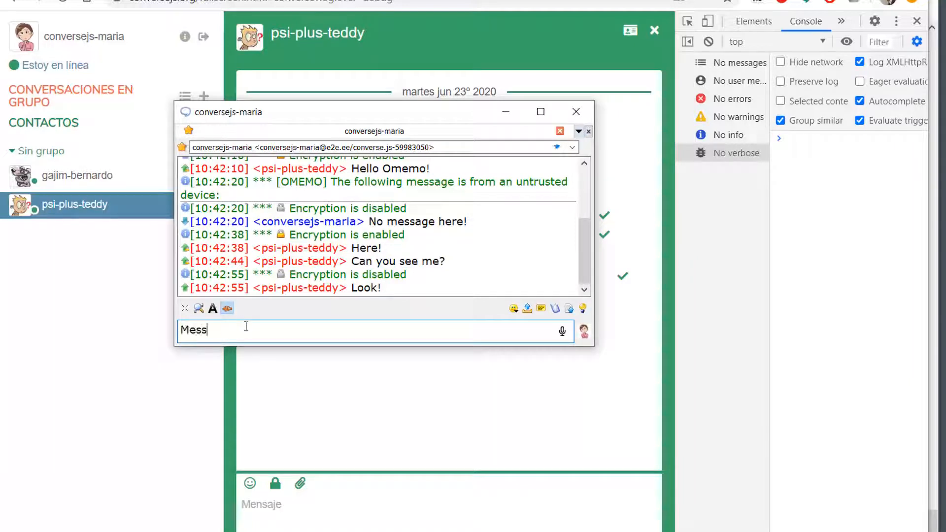
text(age in Omemo)
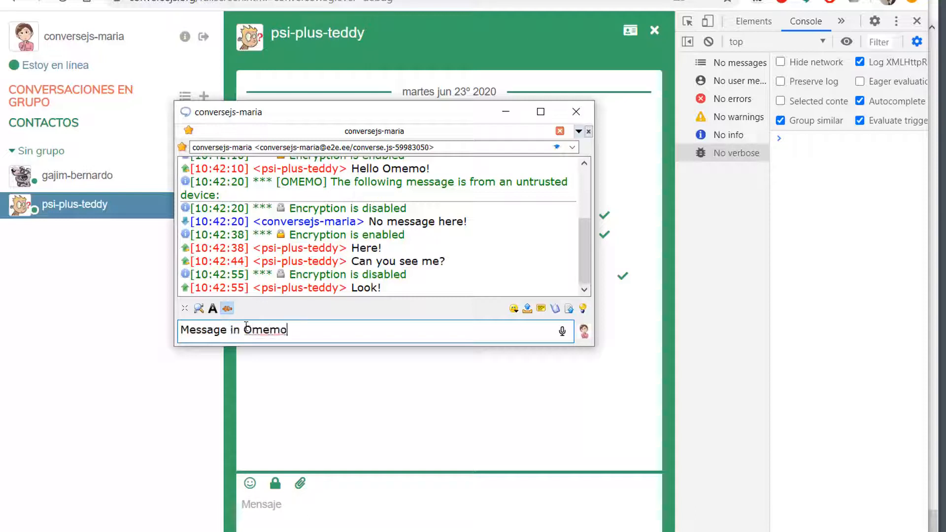
text(encryptio)
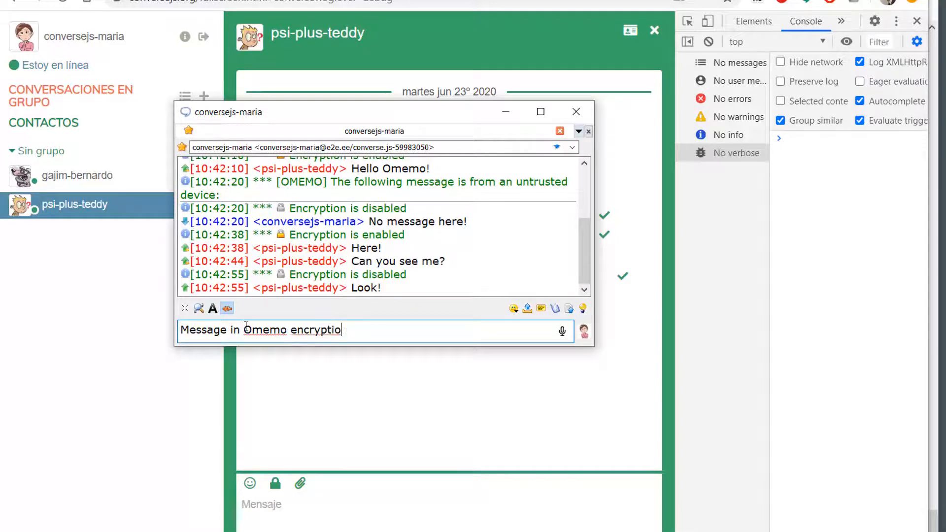
key(Return)
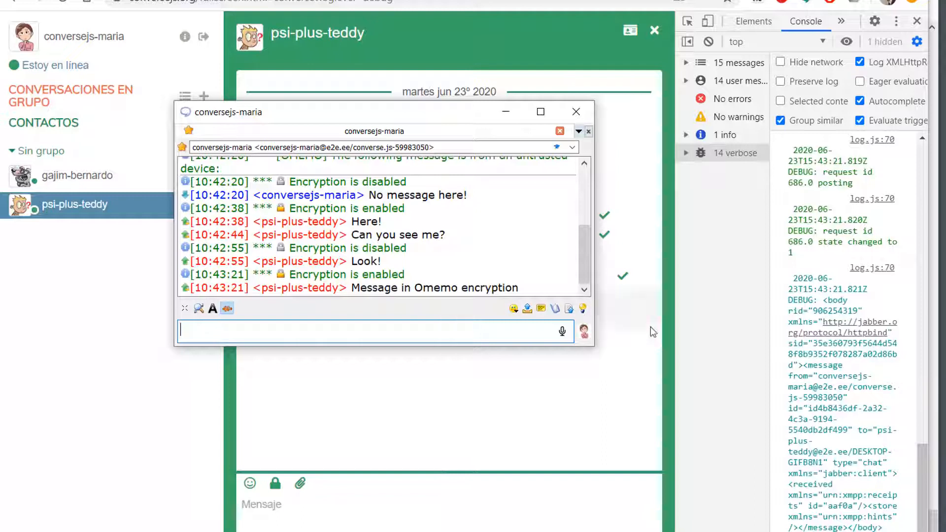
Bring Converse.js to the front and scroll its console log for the stanza.
click(574, 112)
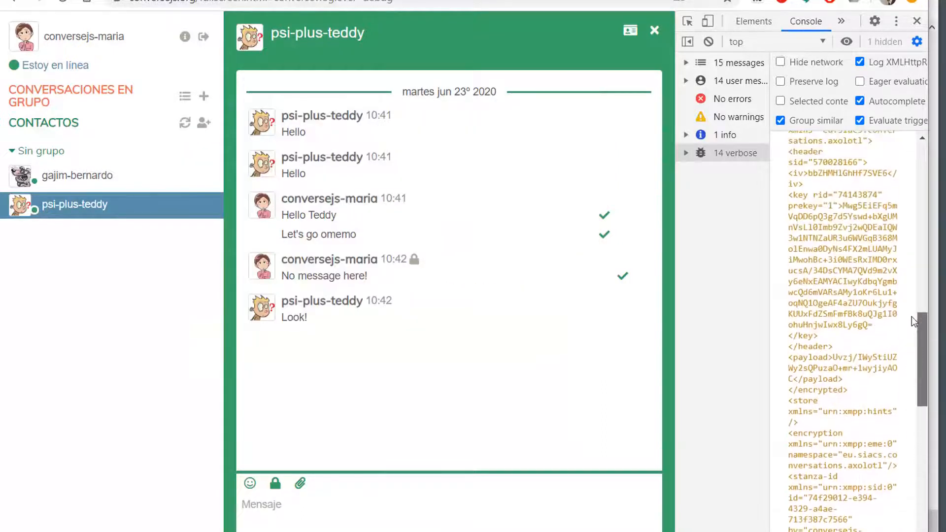
scroll(up, 3)
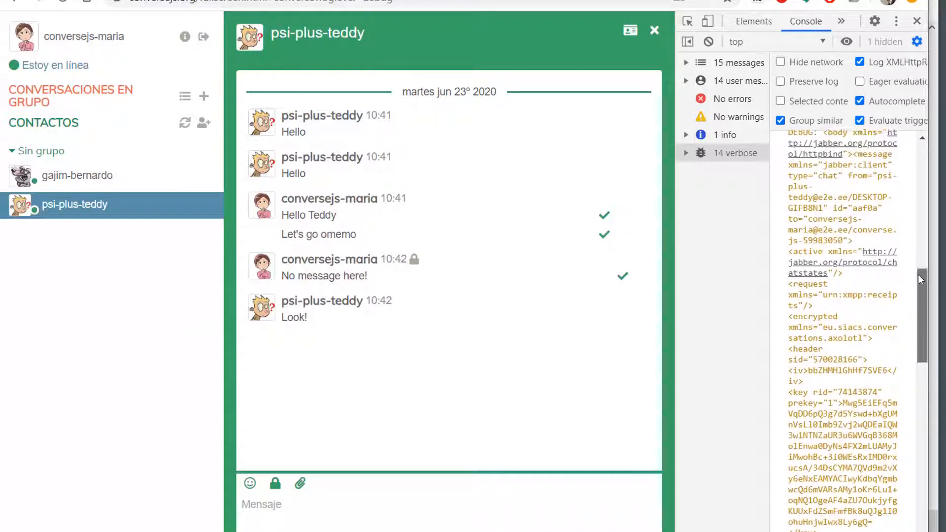
scroll(down, 3)
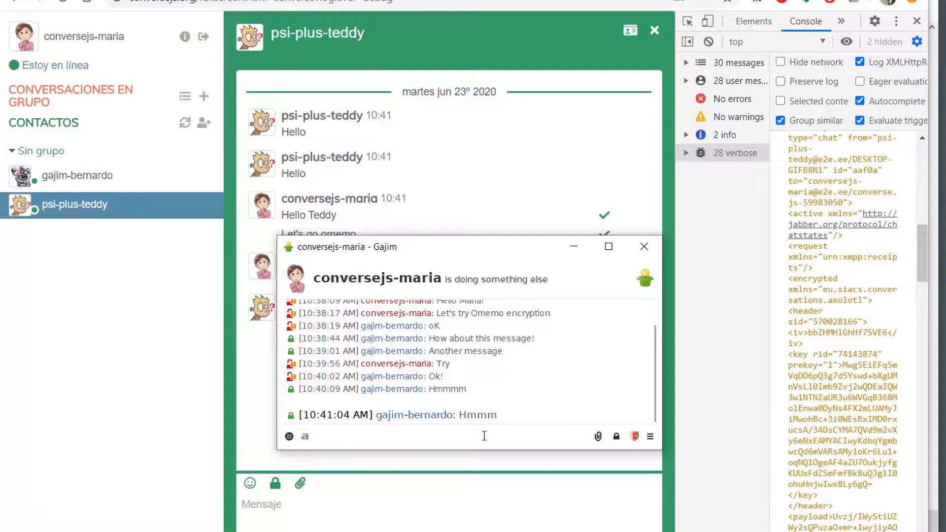
Send 'It usually works' from the Gajim chat to Converse.js.
click(422, 436)
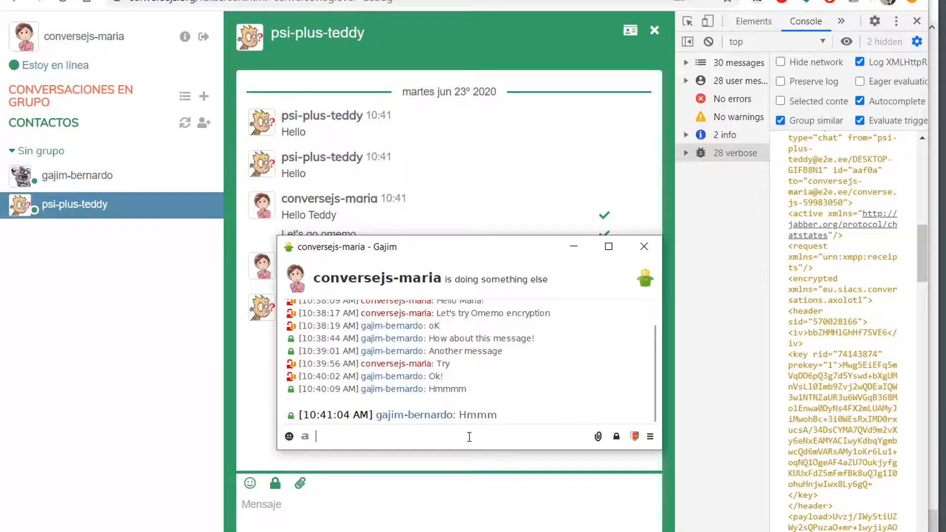
text(It usual)
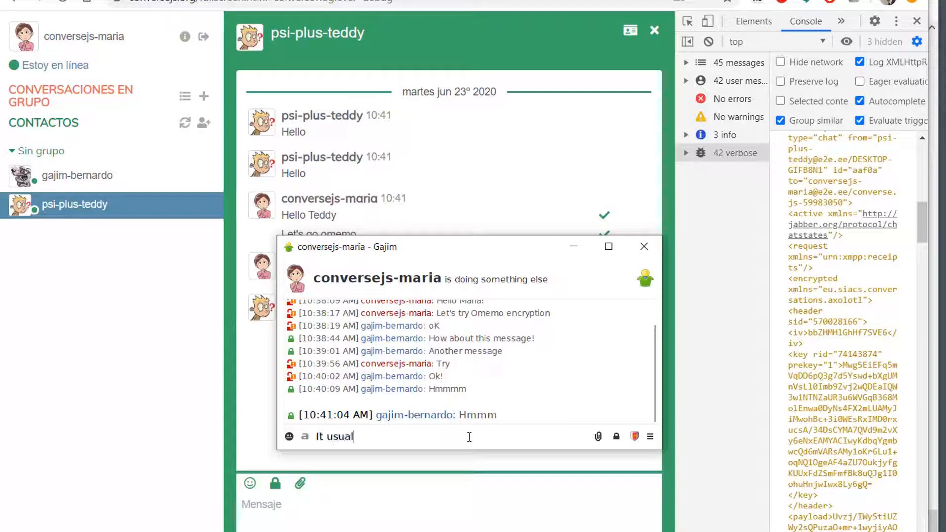
key(Return)
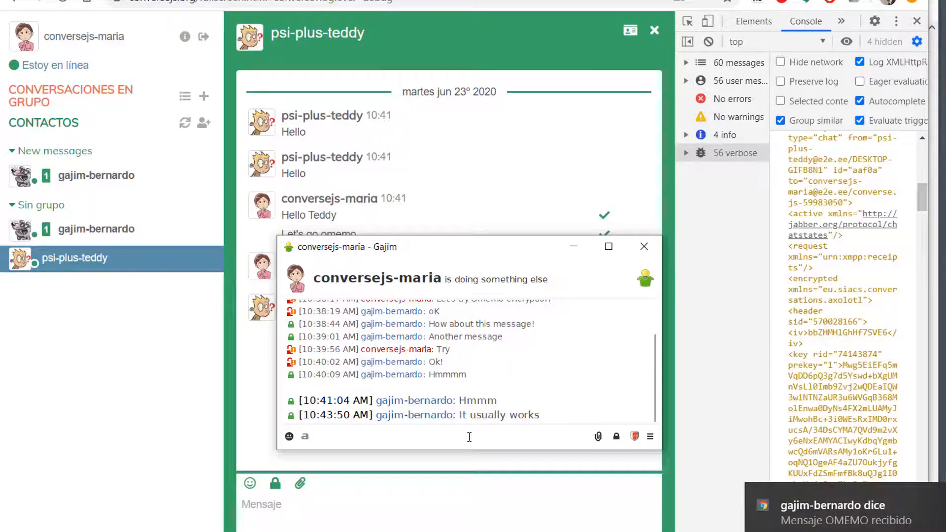
Open gajim-bernardo's chat in Converse.js and dismiss the OMEMO not-supported error.
click(643, 246)
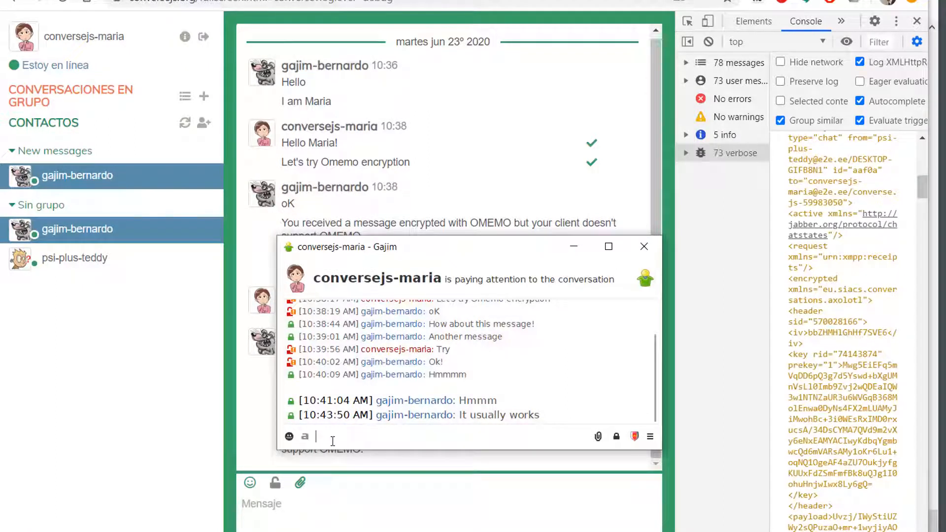
mouse_move(616, 436)
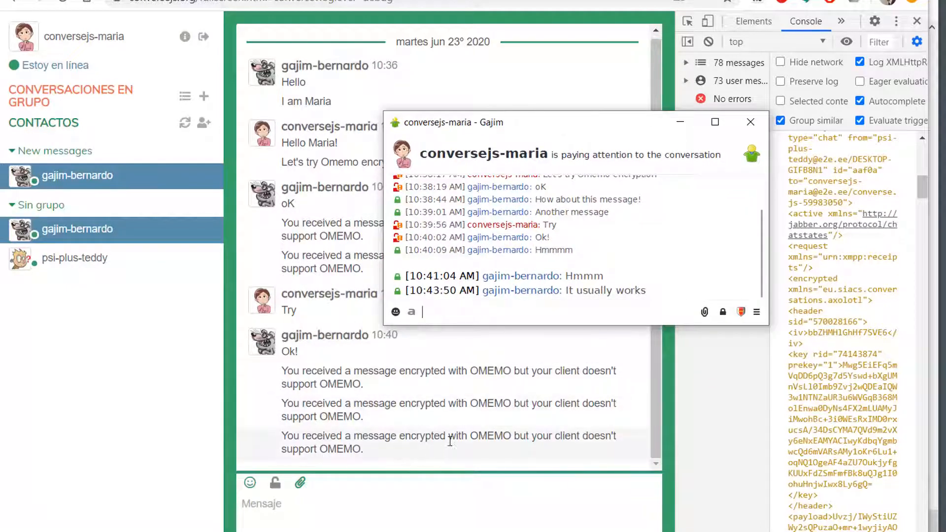
mouse_move(386, 462)
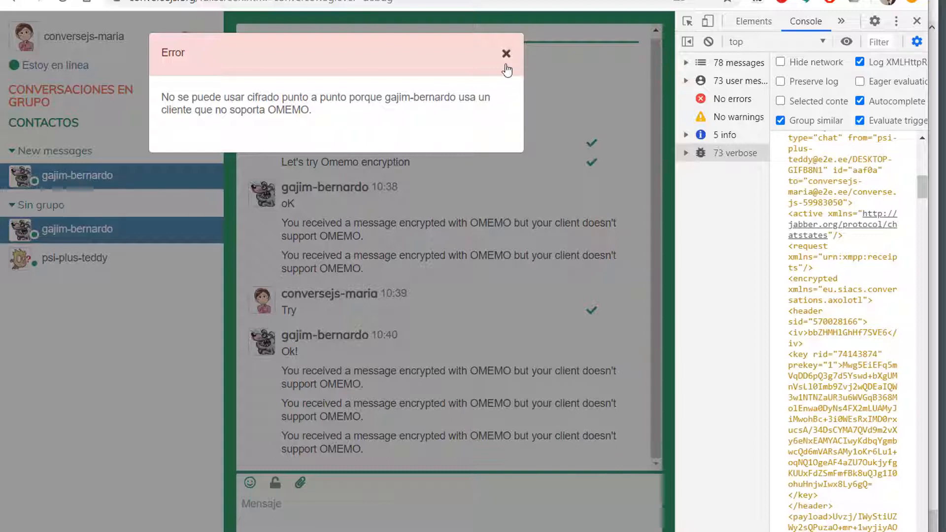
click(506, 53)
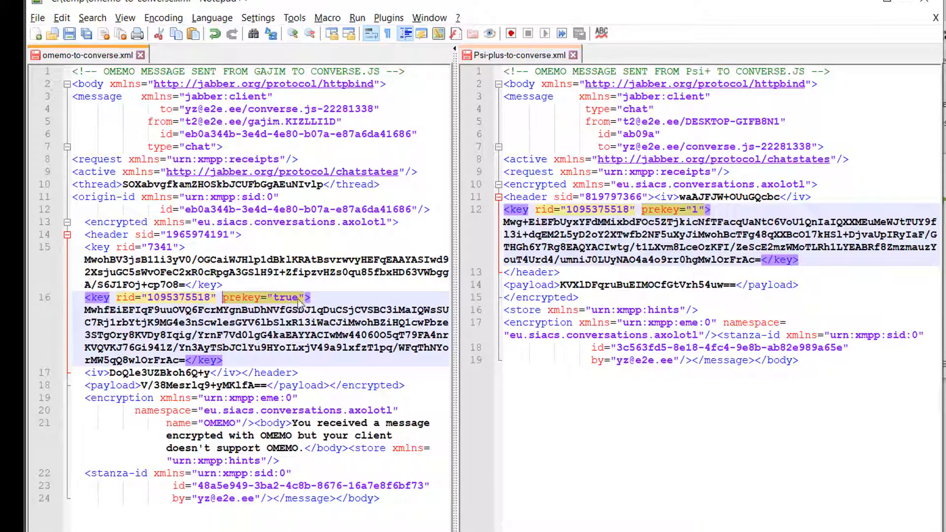
Inspect the Gajim stanza's prekey="true" key line, then switch to the XEP-0384 browser tab.
click(316, 297)
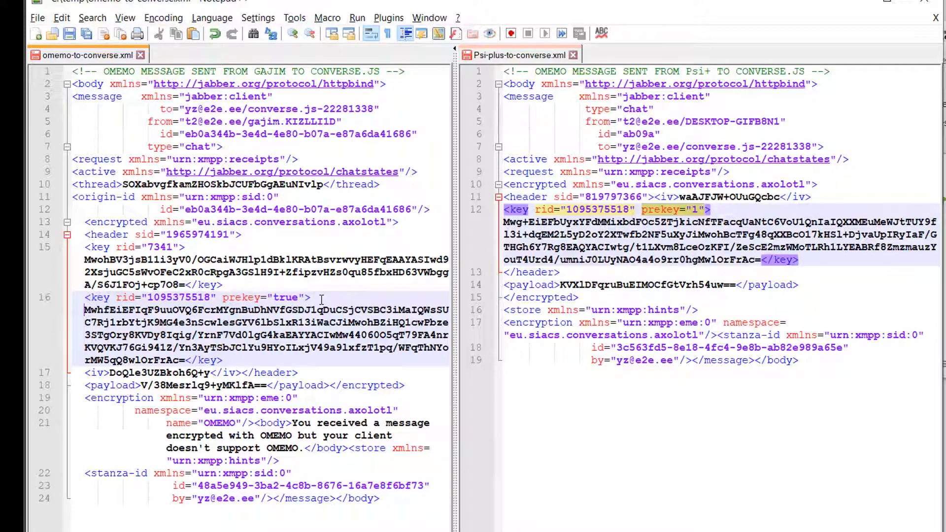
mouse_move(679, 209)
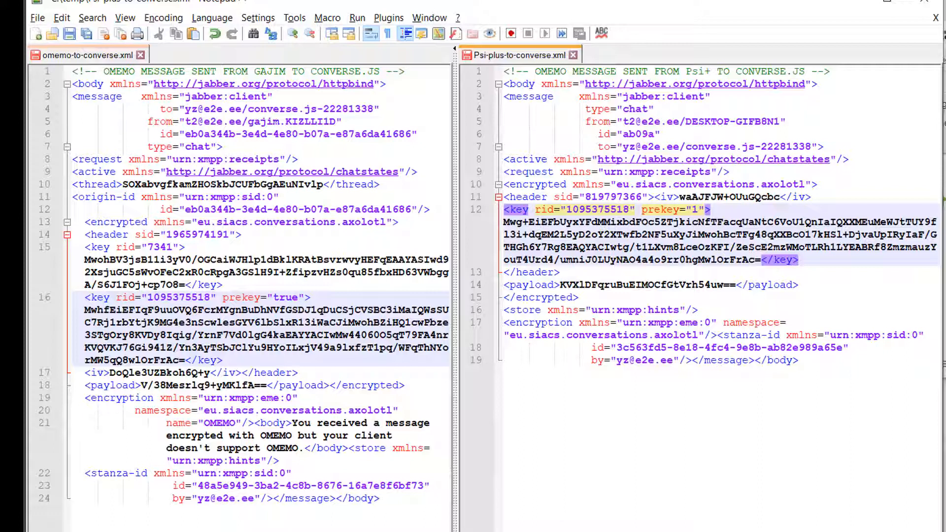
click(386, 8)
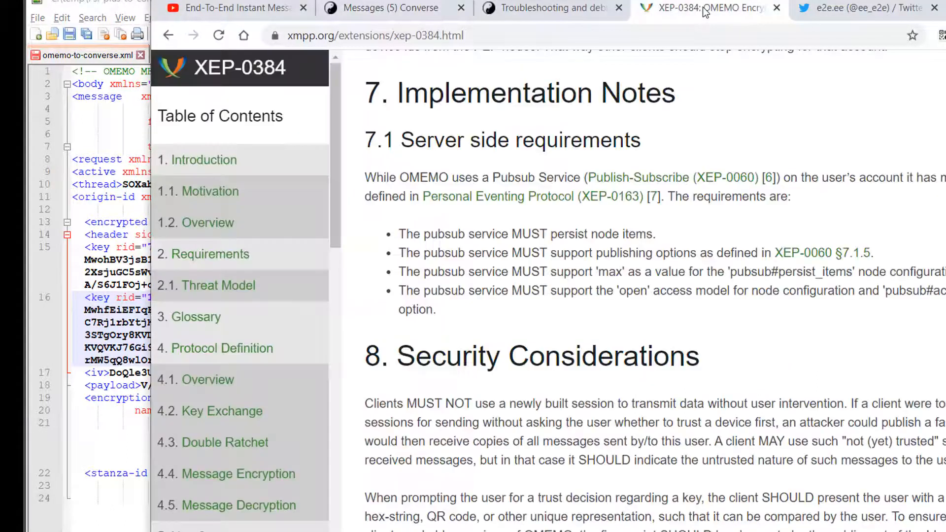
mouse_move(793, 137)
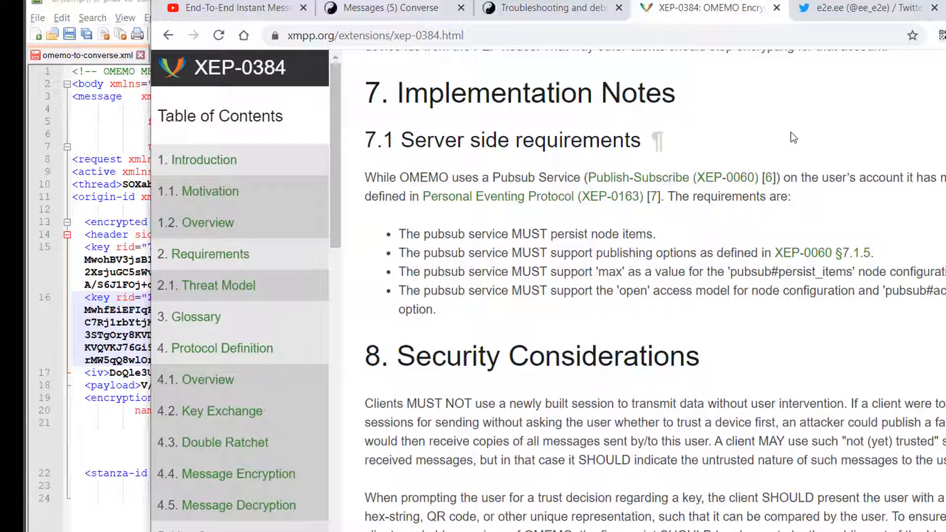
Search XEP-0384 for 'prekey' and step through matches to Example 11 with prekey='true'.
key(ctrl+f)
text(="tr)
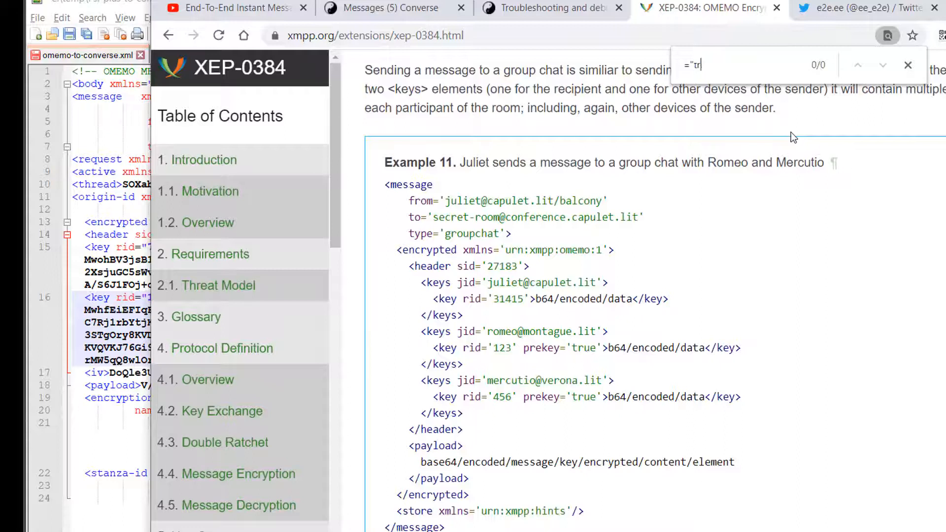
text(prekey)
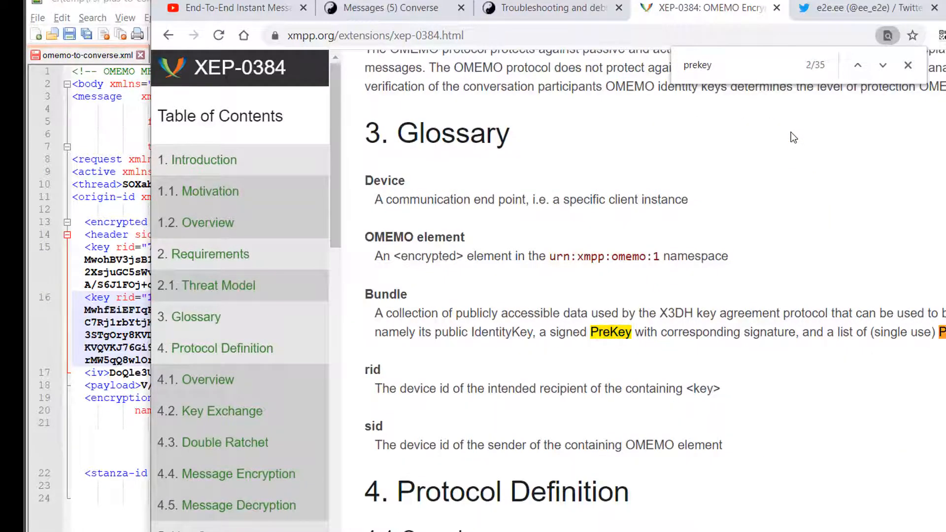
click(881, 65)
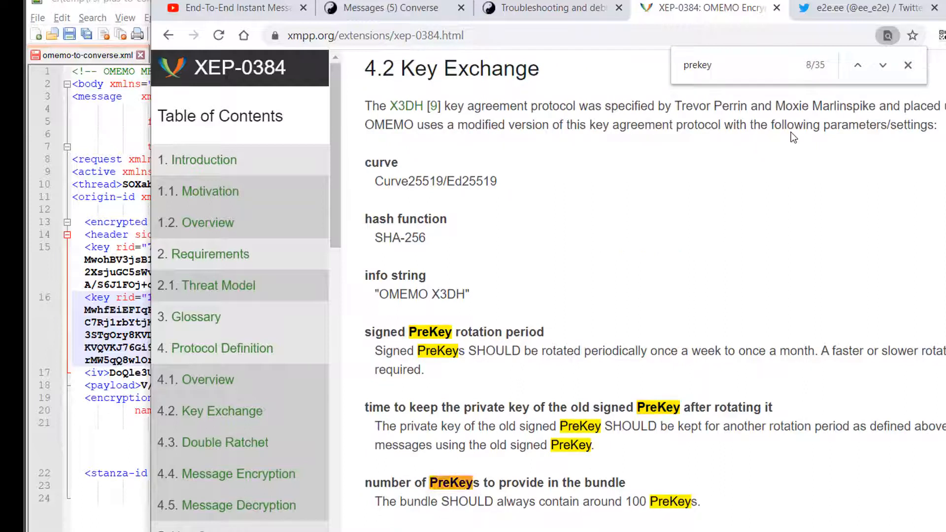
click(882, 65)
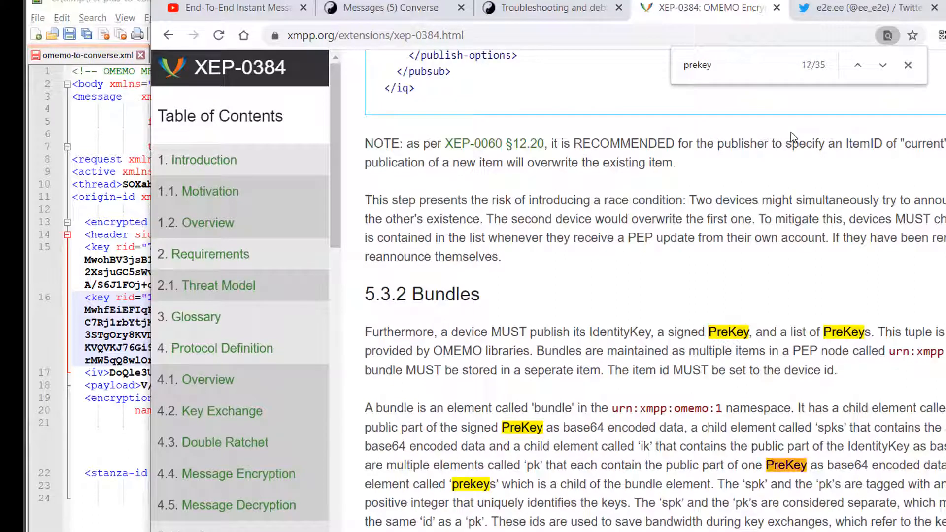
click(882, 65)
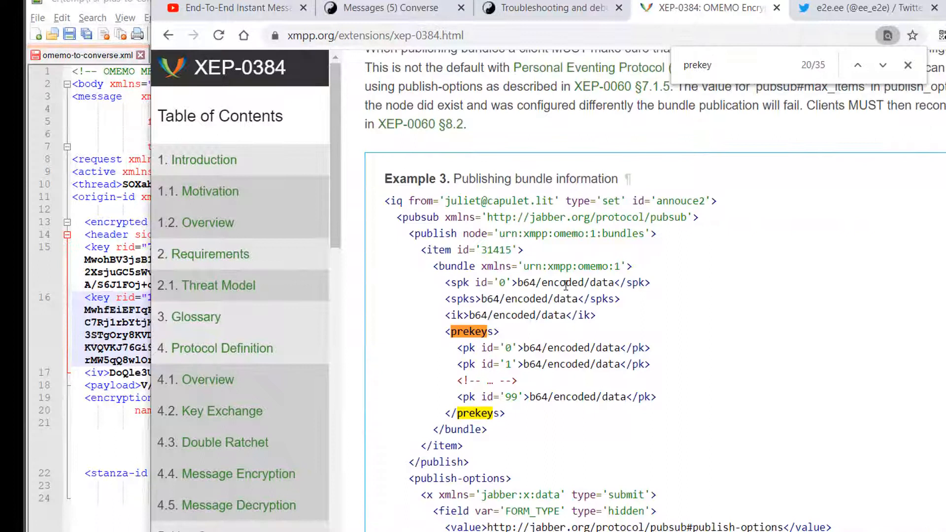
click(881, 65)
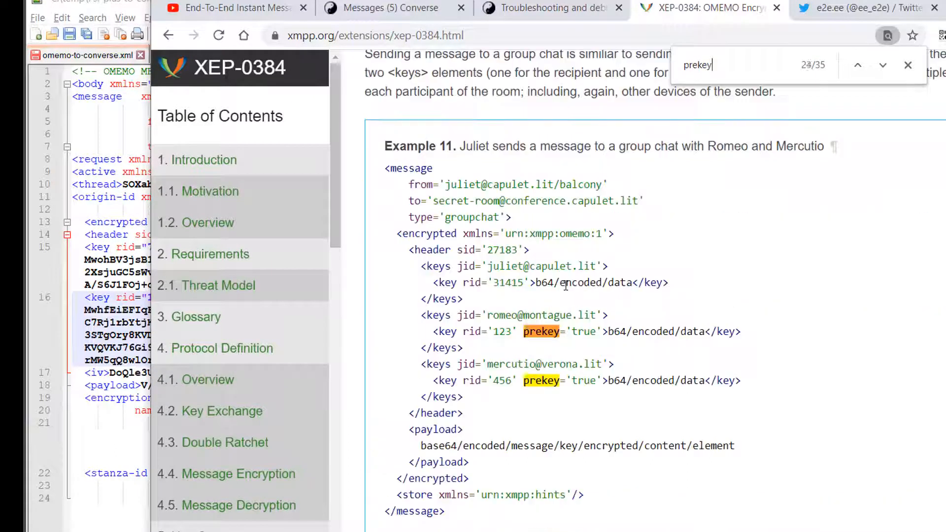
click(882, 65)
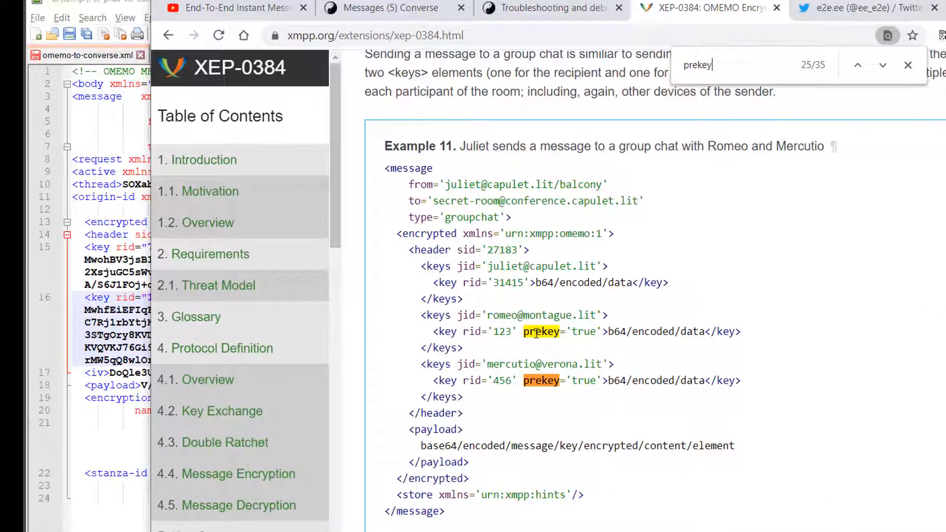
click(882, 65)
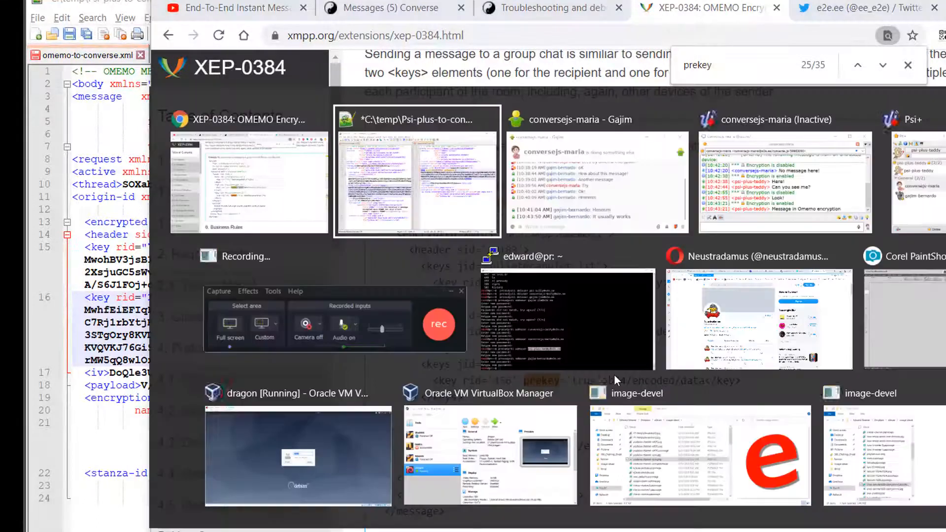
Return to the stanza comparison in Notepad++.
click(416, 171)
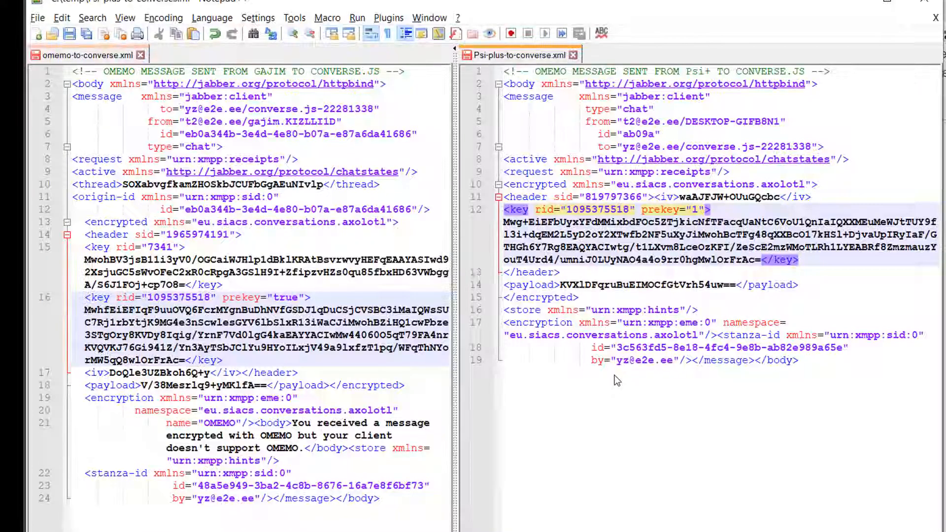